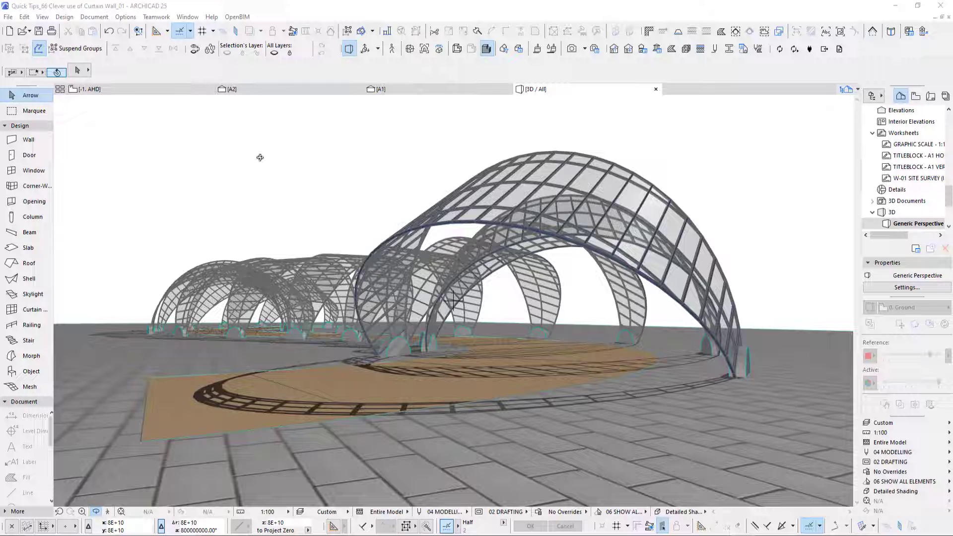
{"action": "mouse_move", "coordinate": [572, 280]}
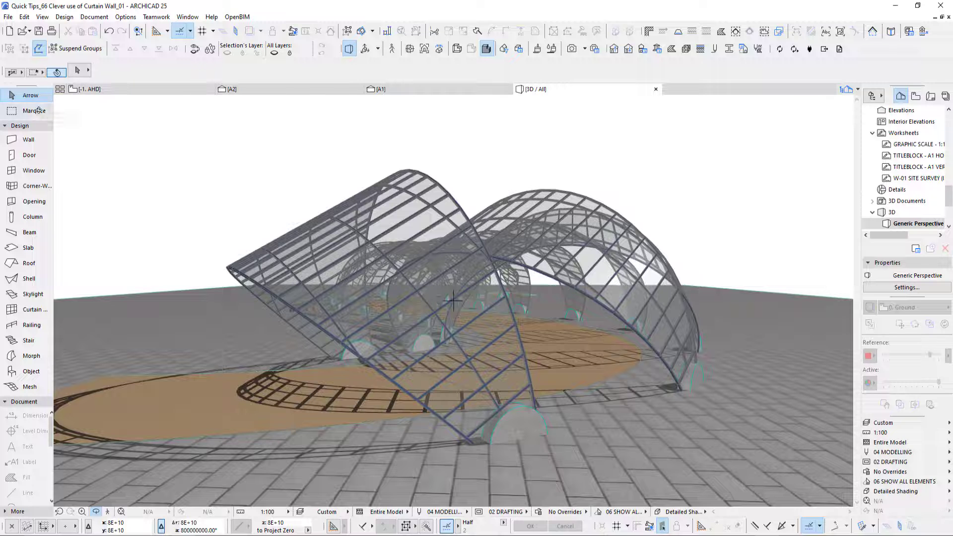
- Select the finished curtain wall arches and orbit out to see the whole twisting path
{"action": "left_click", "coordinate": [306, 243]}
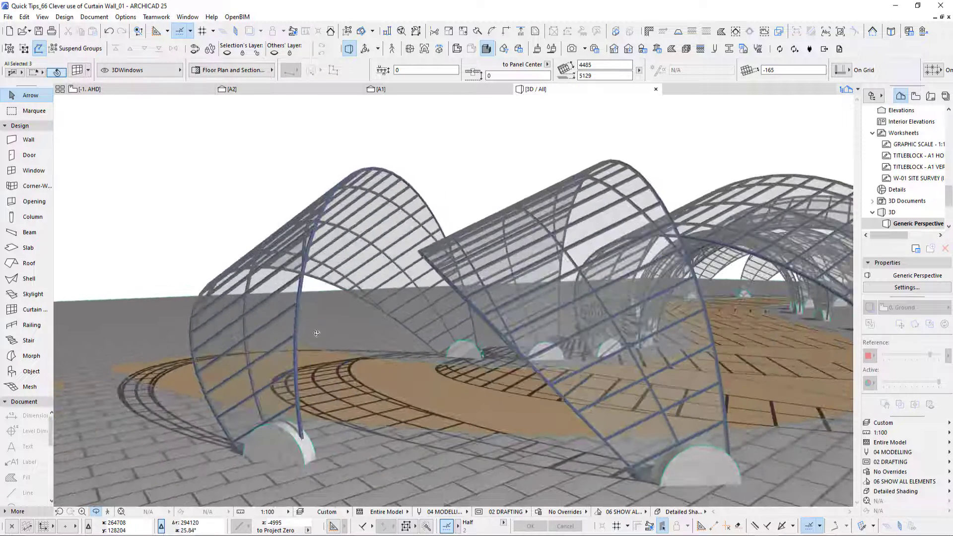
{"action": "left_click_drag", "start_coordinate": [316, 333], "coordinate": [241, 342]}
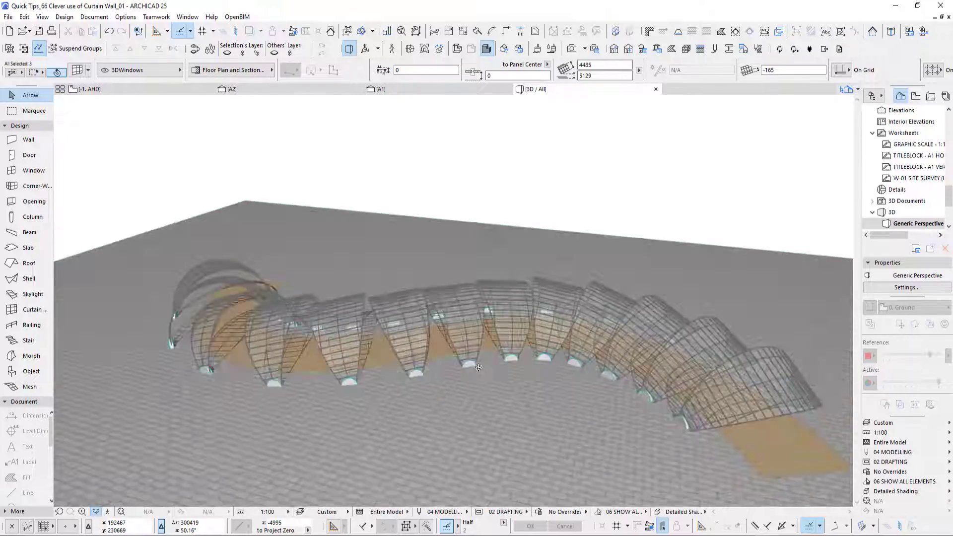
{"action": "left_click_drag", "start_coordinate": [478, 366], "coordinate": [512, 386]}
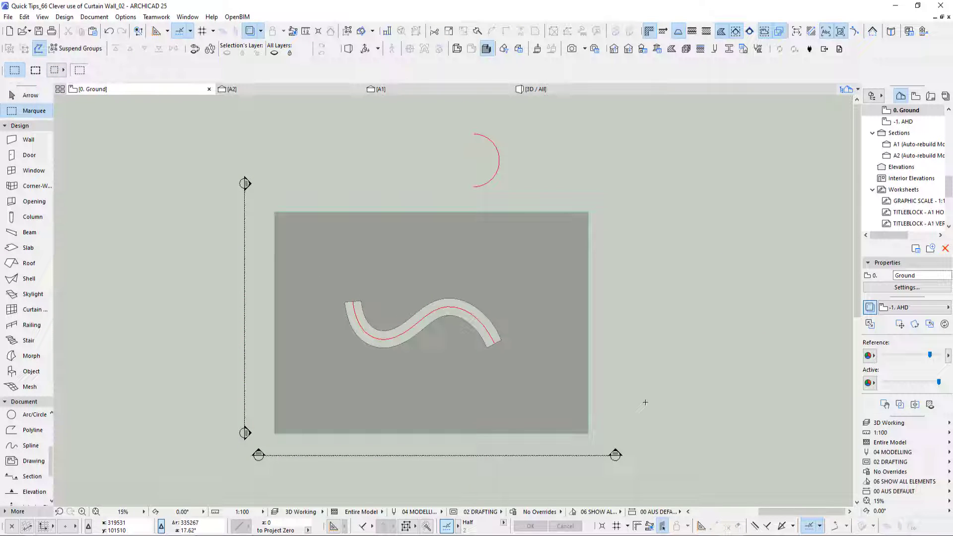
{"action": "mouse_move", "coordinate": [347, 294]}
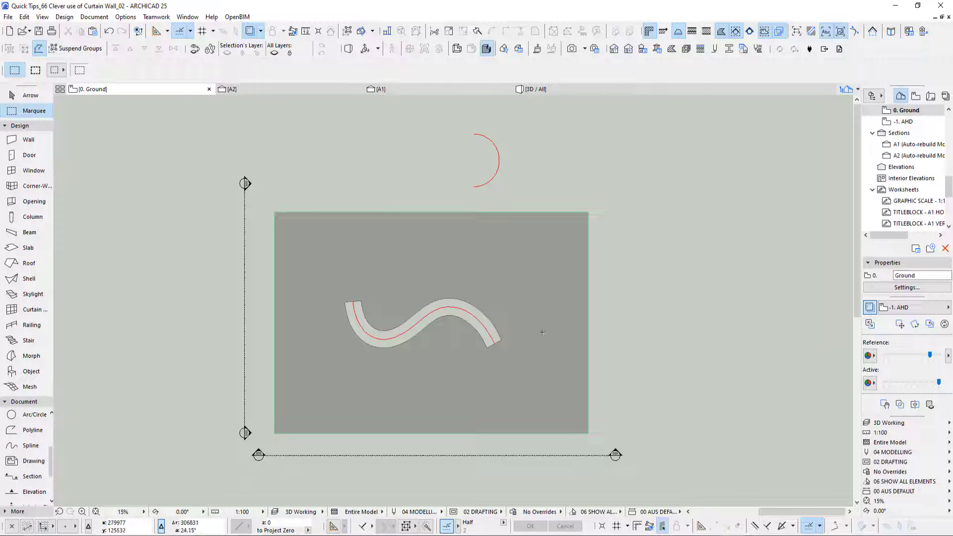
- Place a 9000-high curtain wall with the default 1000×3500 grid on the semicircular arc and view it in 3D
{"action": "left_click", "coordinate": [532, 88]}
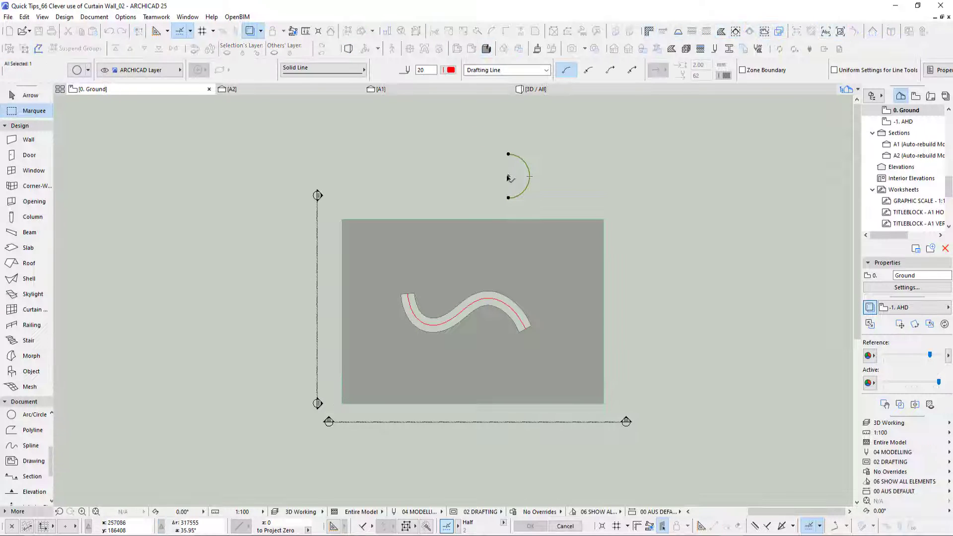
{"action": "left_click_drag", "start_coordinate": [508, 177], "coordinate": [489, 302]}
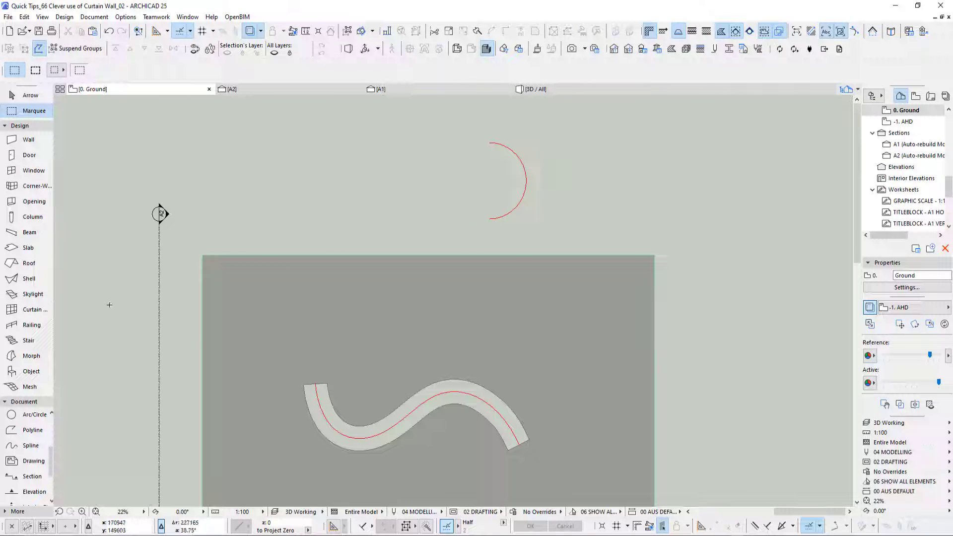
{"action": "left_click", "coordinate": [35, 310]}
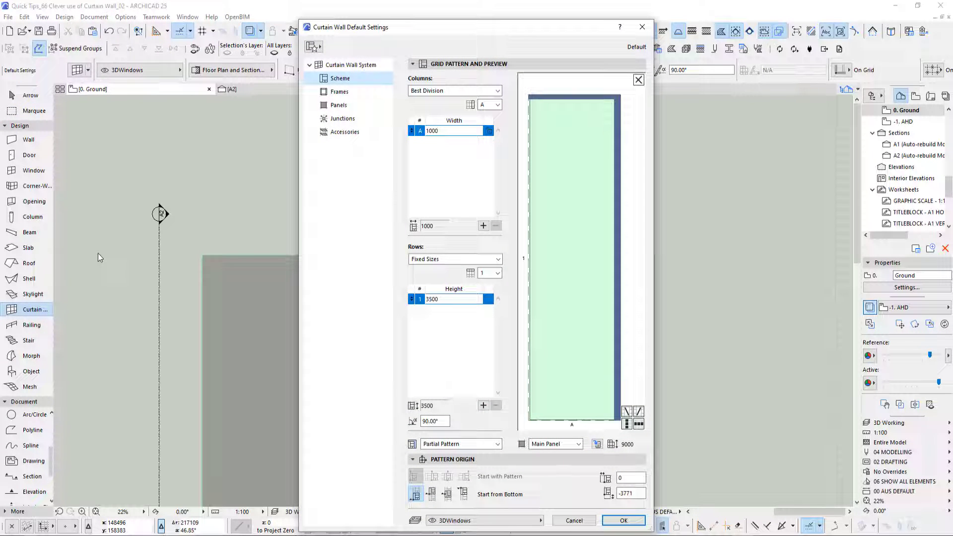
{"action": "mouse_move", "coordinate": [615, 509]}
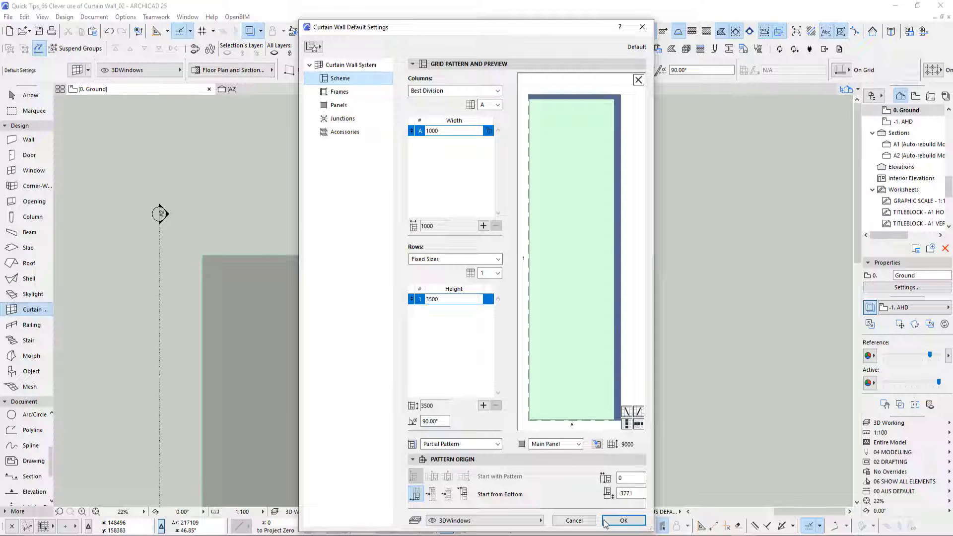
{"action": "left_click", "coordinate": [622, 520]}
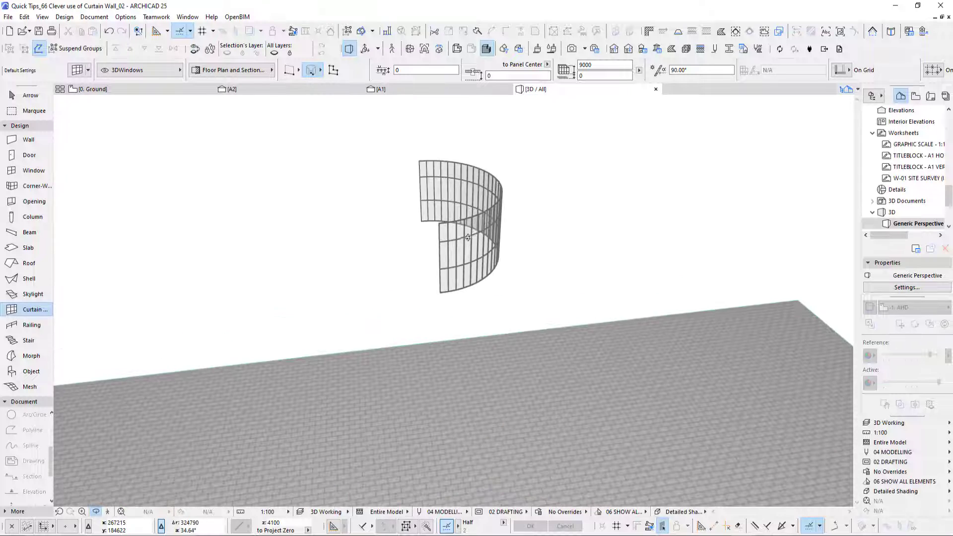
{"action": "left_click_drag", "start_coordinate": [486, 243], "coordinate": [462, 237]}
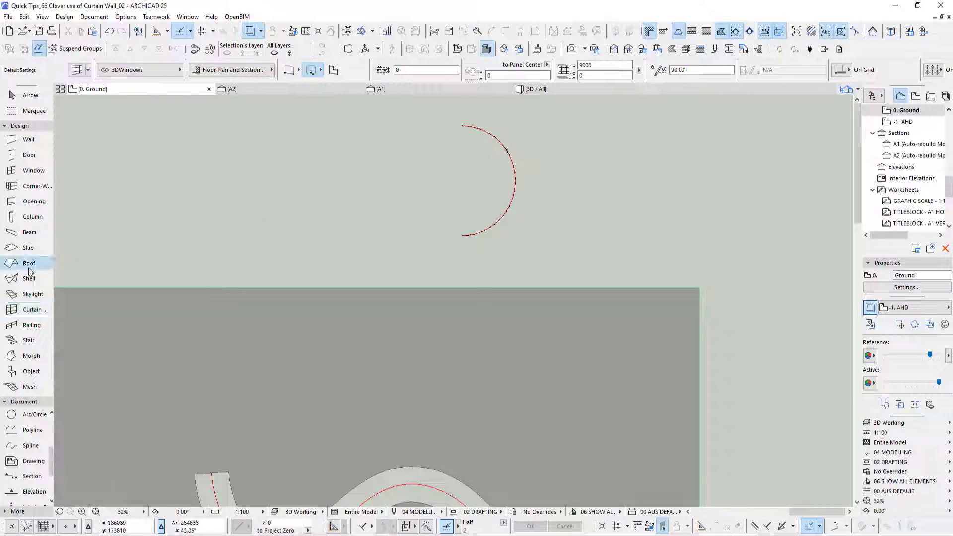
{"action": "double_click", "coordinate": [29, 262]}
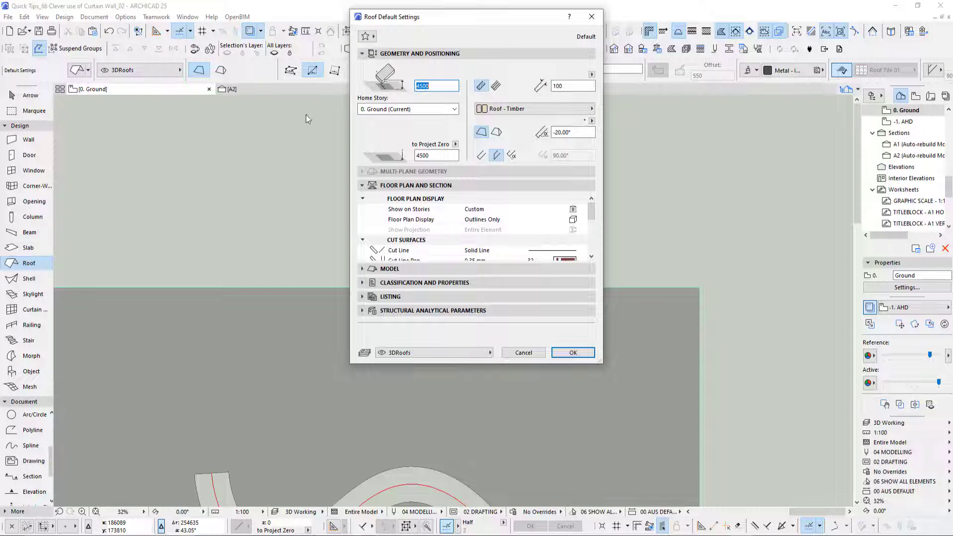
{"action": "mouse_move", "coordinate": [572, 86]}
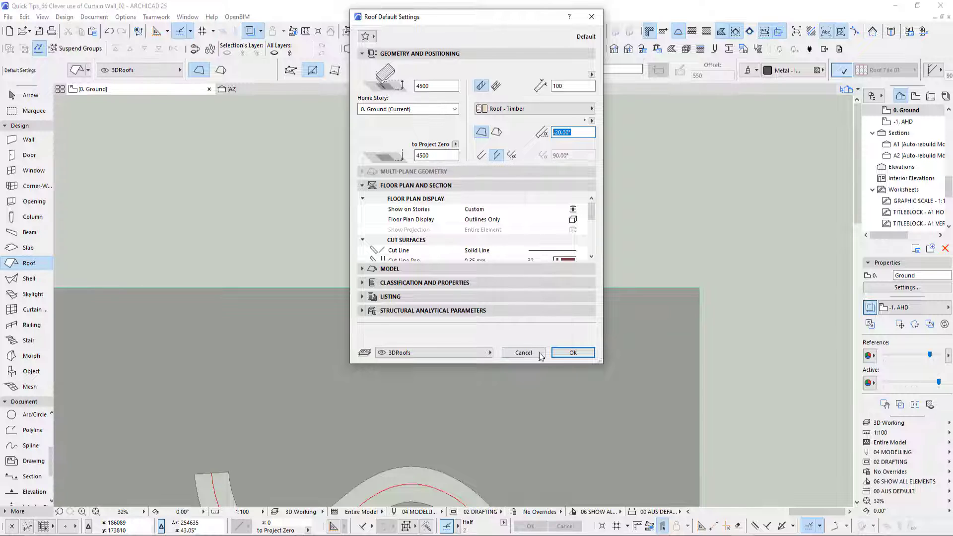
{"action": "left_click", "coordinate": [571, 352]}
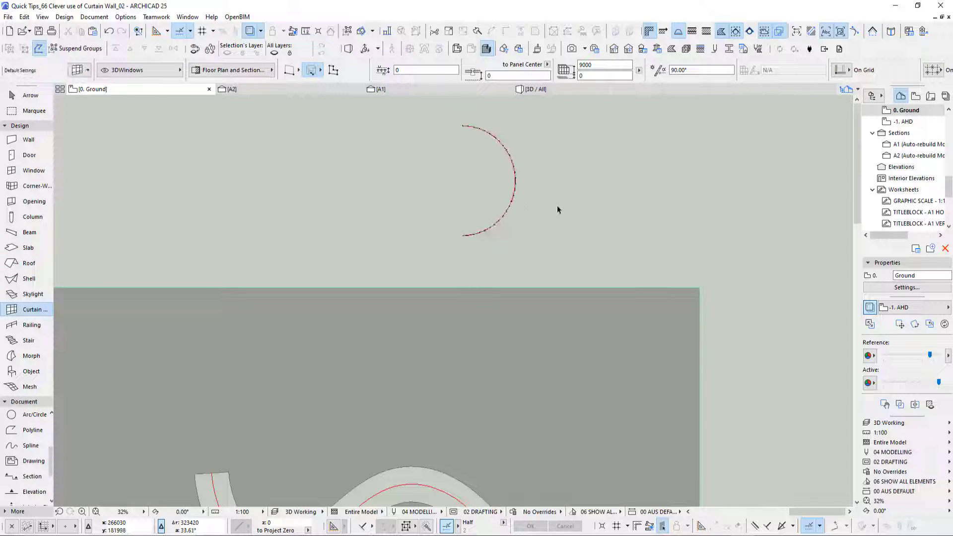
{"action": "left_click", "coordinate": [498, 182]}
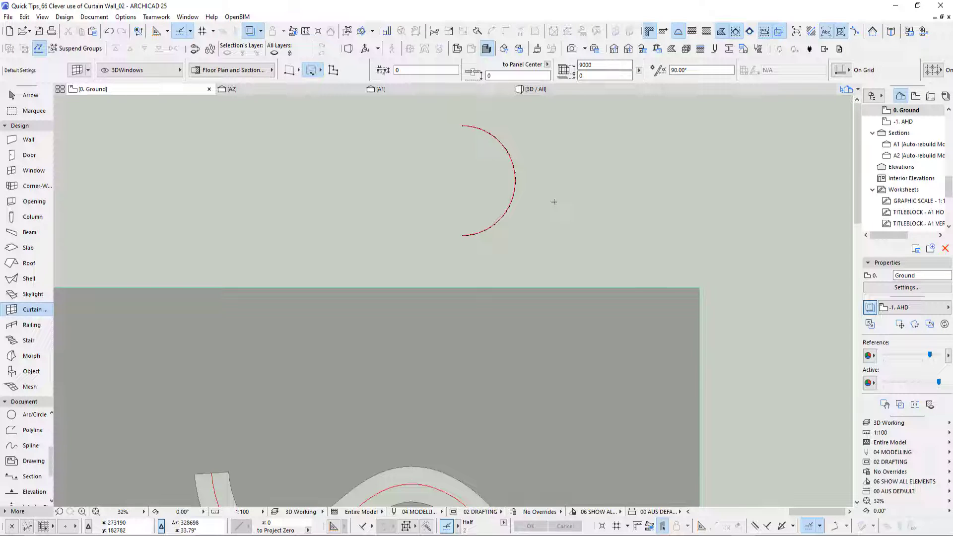
{"action": "mouse_move", "coordinate": [29, 262]}
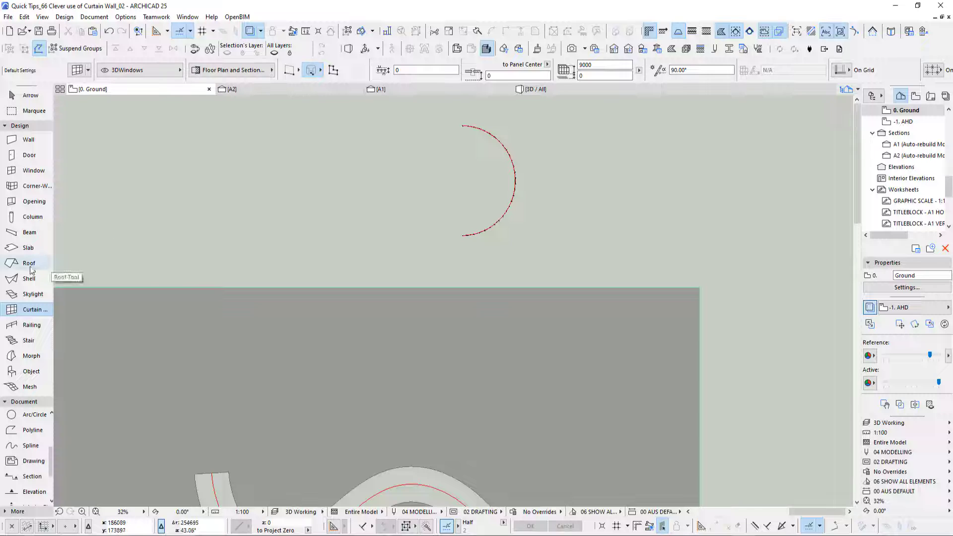
{"action": "left_click", "coordinate": [29, 262]}
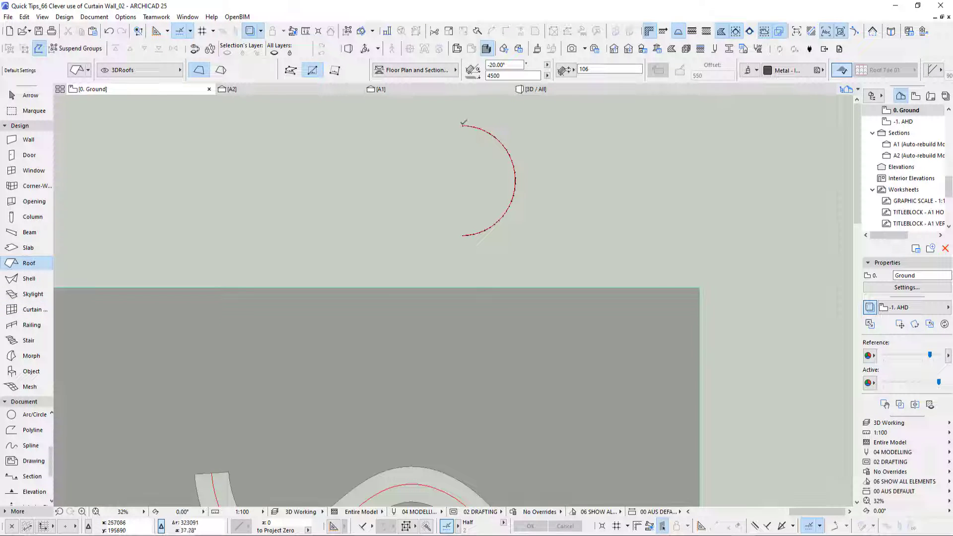
- Draw a single-plane -20° sloped roof from the arc's top end through the curtain wall and select it in 3D
{"action": "left_click", "coordinate": [463, 126]}
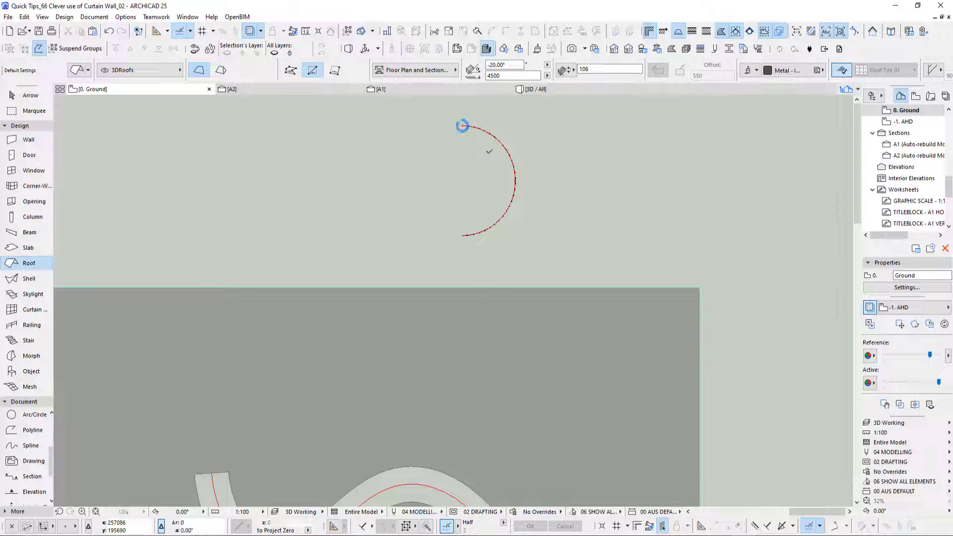
{"action": "left_click", "coordinate": [462, 126]}
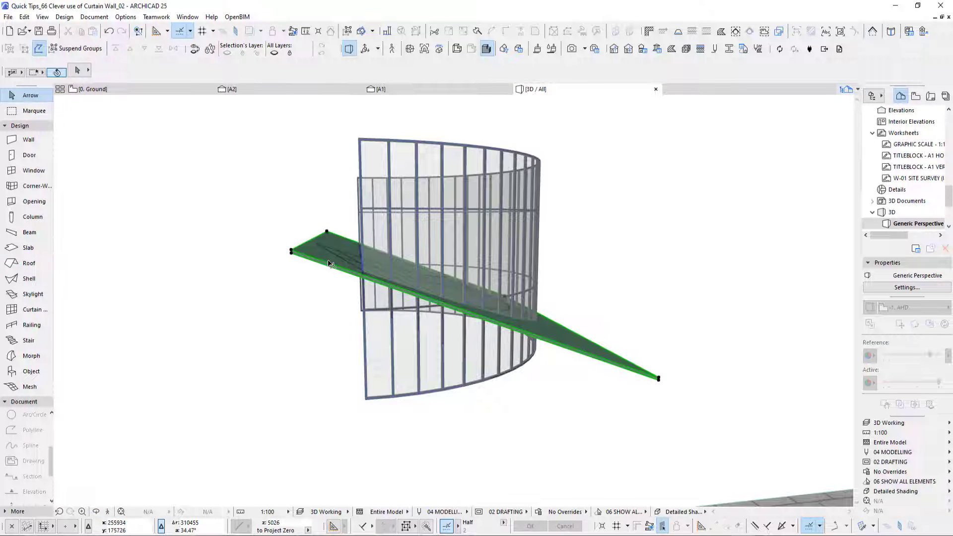
{"action": "left_click", "coordinate": [380, 242]}
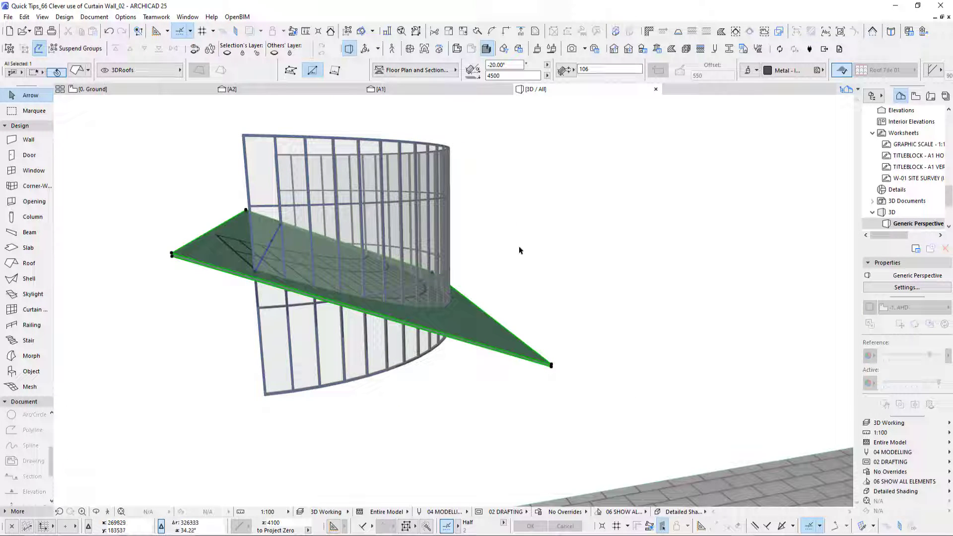
- Start a second, opposite-sloping single-plane roof crossing the first through the curtain wall
{"action": "left_click", "coordinate": [91, 88]}
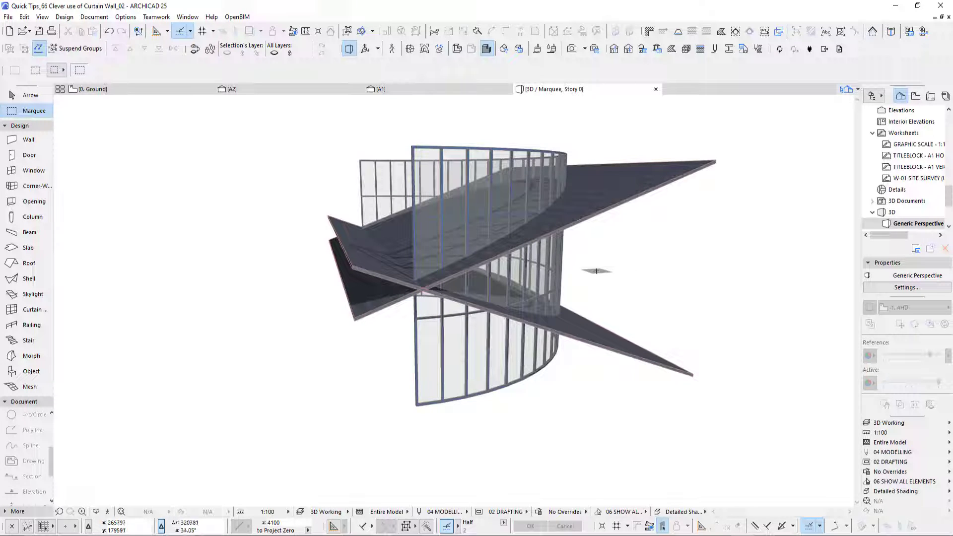
- Trial-trim the curtain wall to the selected upper roof, check it shaded, then undo the trim
{"action": "left_click_drag", "start_coordinate": [595, 271], "coordinate": [527, 202]}
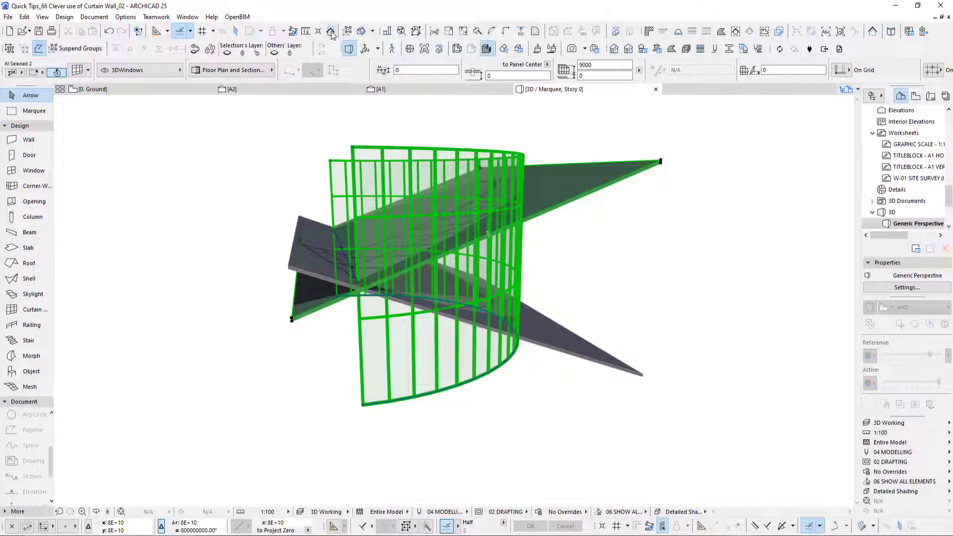
{"action": "mouse_move", "coordinate": [331, 31]}
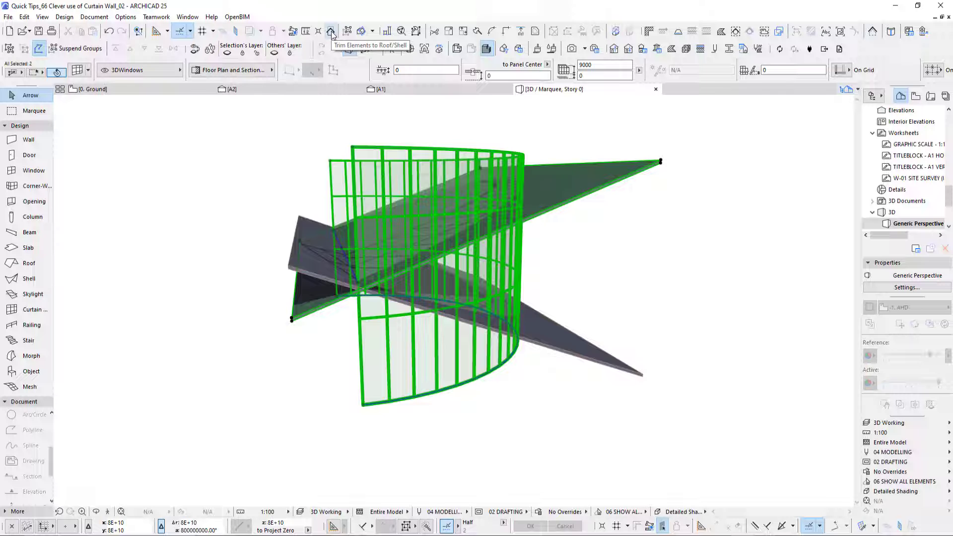
{"action": "left_click", "coordinate": [331, 30]}
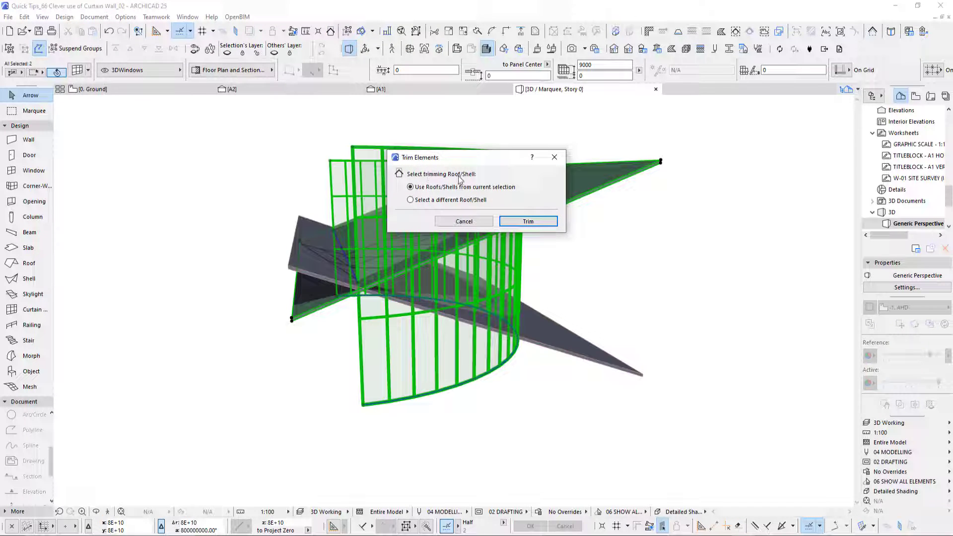
{"action": "left_click", "coordinate": [527, 221]}
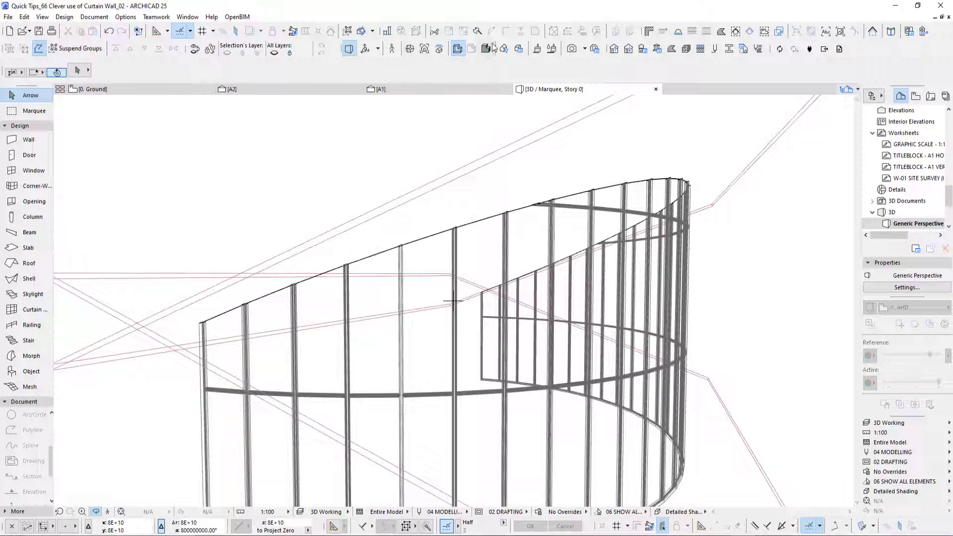
{"action": "left_click", "coordinate": [486, 47]}
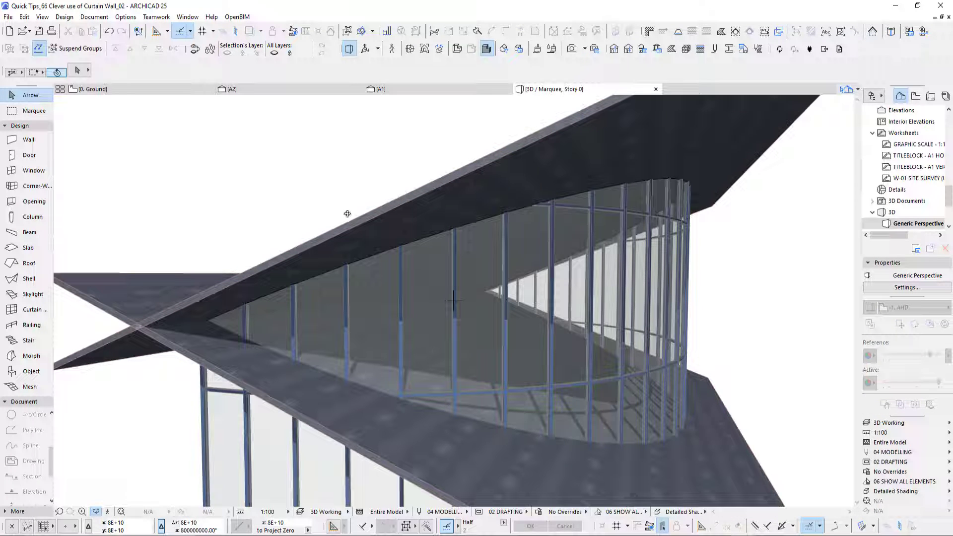
{"action": "key", "text": "ctrl+z"}
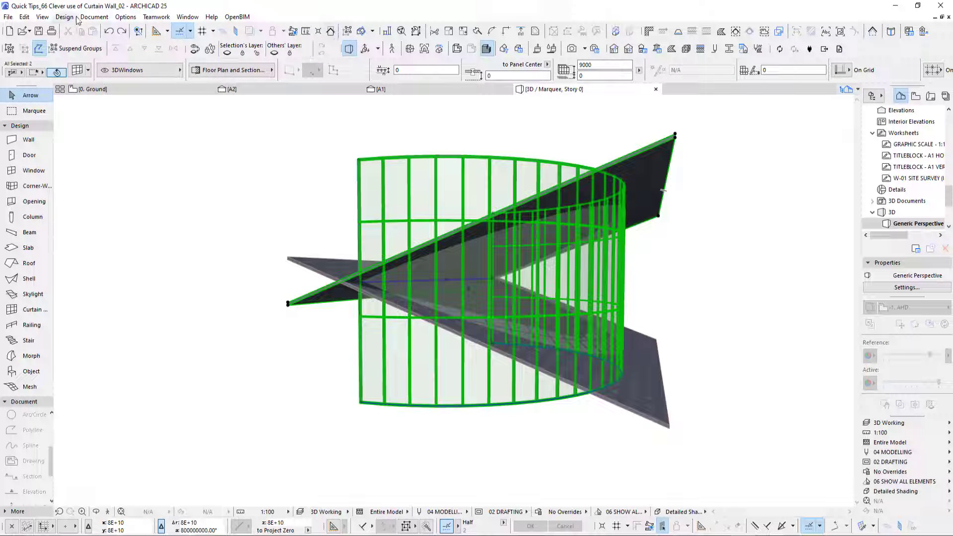
- Crop the curtain wall's top to the single-plane roof via Design > Crop Element Top and inspect it in 3D
{"action": "left_click", "coordinate": [64, 17]}
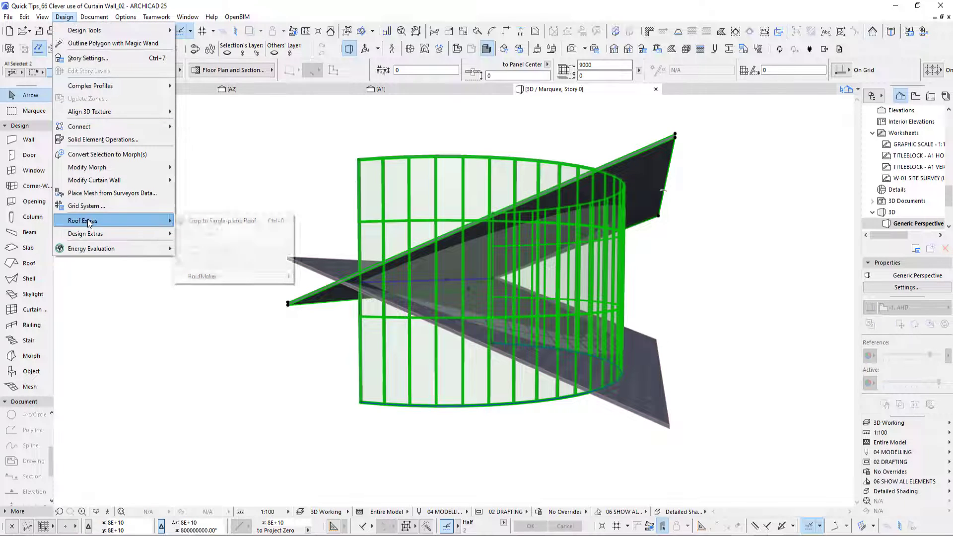
{"action": "mouse_move", "coordinate": [82, 220]}
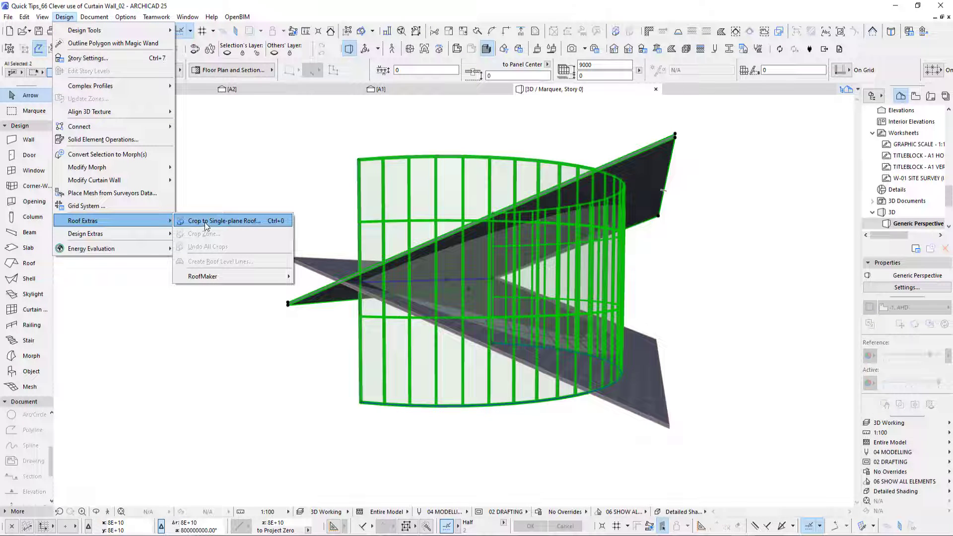
{"action": "left_click", "coordinate": [223, 220]}
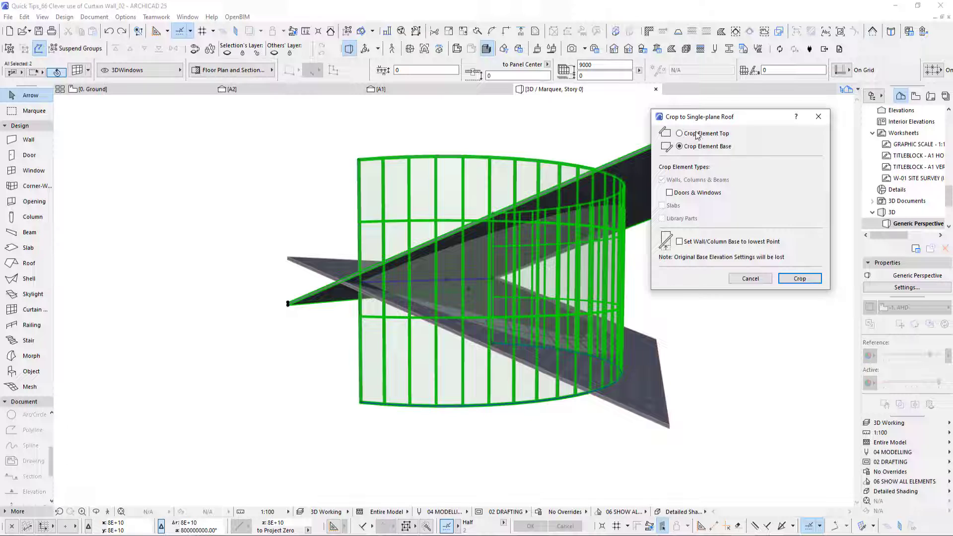
{"action": "left_click", "coordinate": [679, 133]}
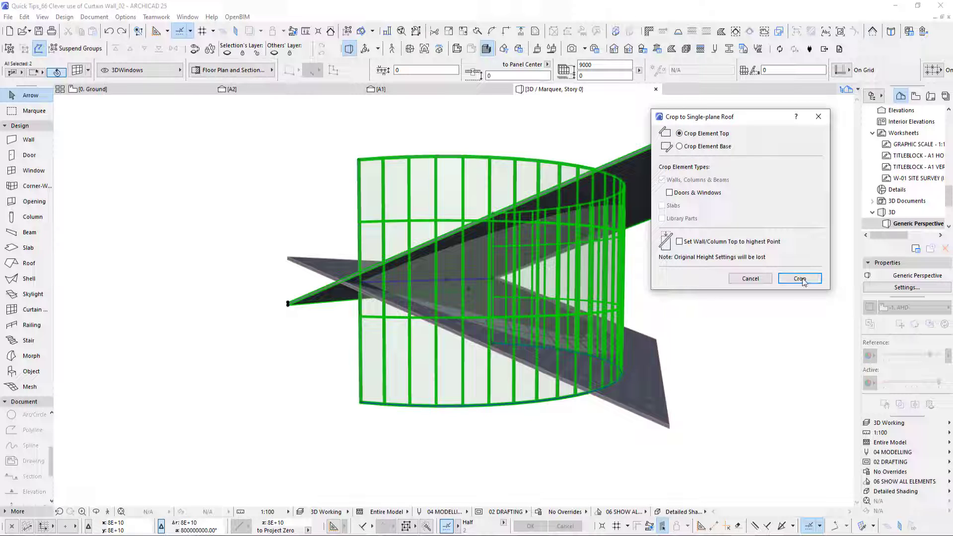
{"action": "left_click", "coordinate": [800, 278]}
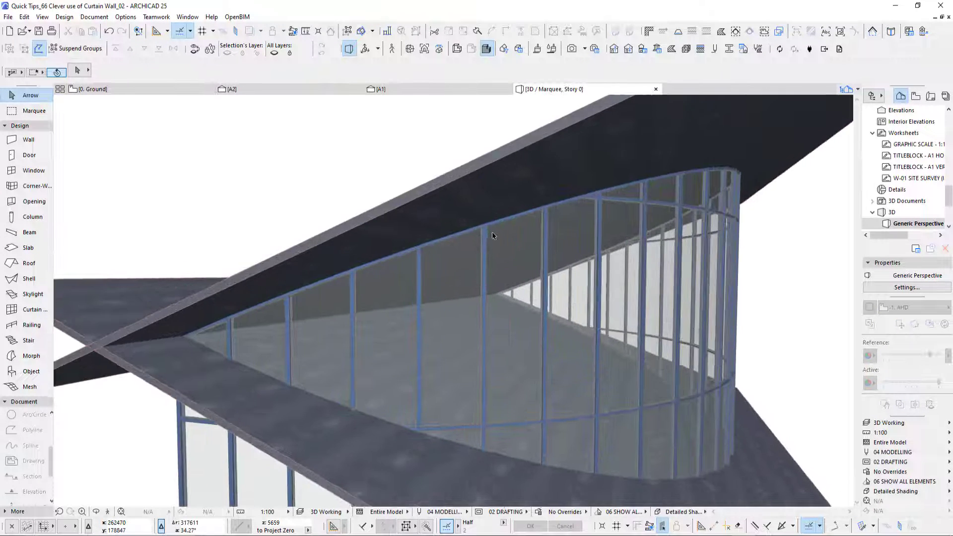
{"action": "left_click_drag", "start_coordinate": [493, 236], "coordinate": [391, 263]}
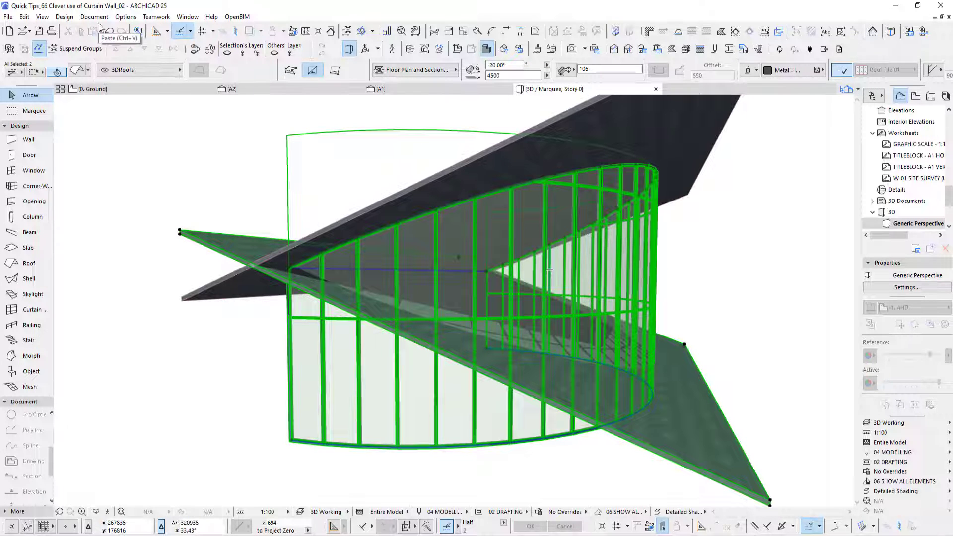
- Crop the curtain wall's base to the second roof, leaving a wedge between both roofs, then clear the selection
{"action": "left_click", "coordinate": [24, 17]}
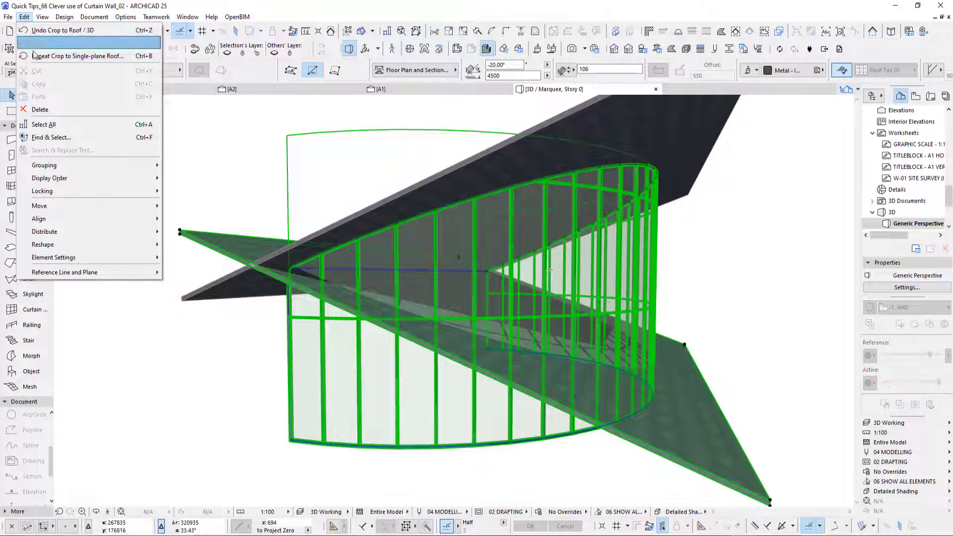
{"action": "left_click", "coordinate": [65, 17]}
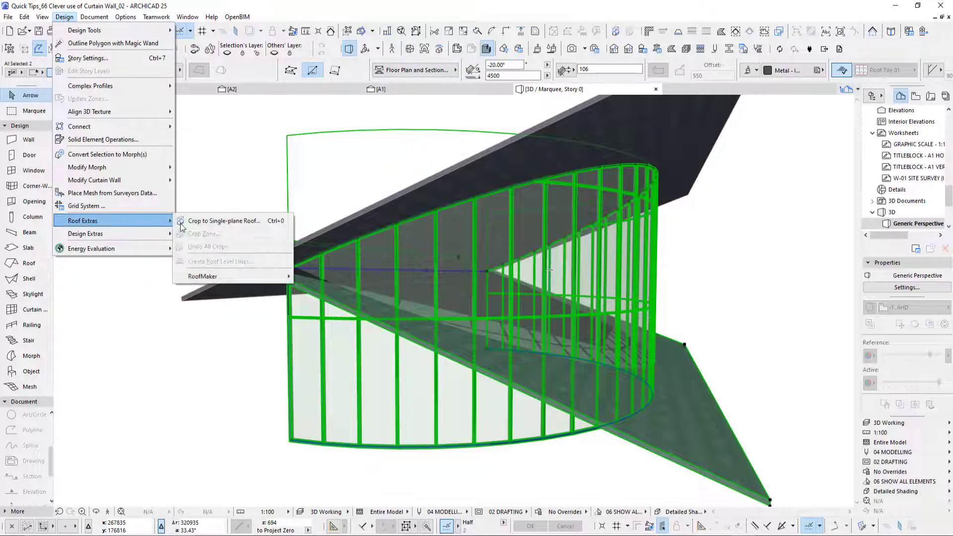
{"action": "left_click", "coordinate": [224, 220]}
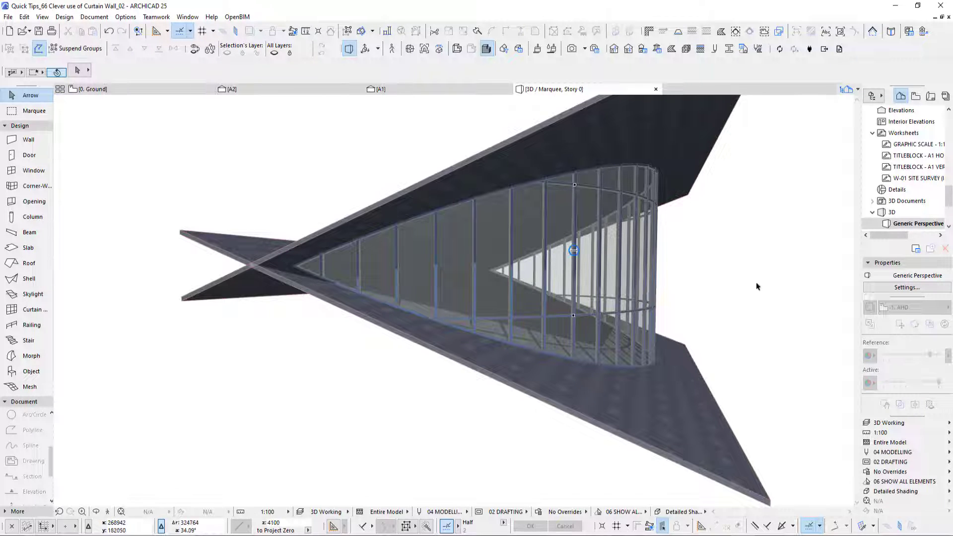
{"action": "left_click", "coordinate": [92, 88]}
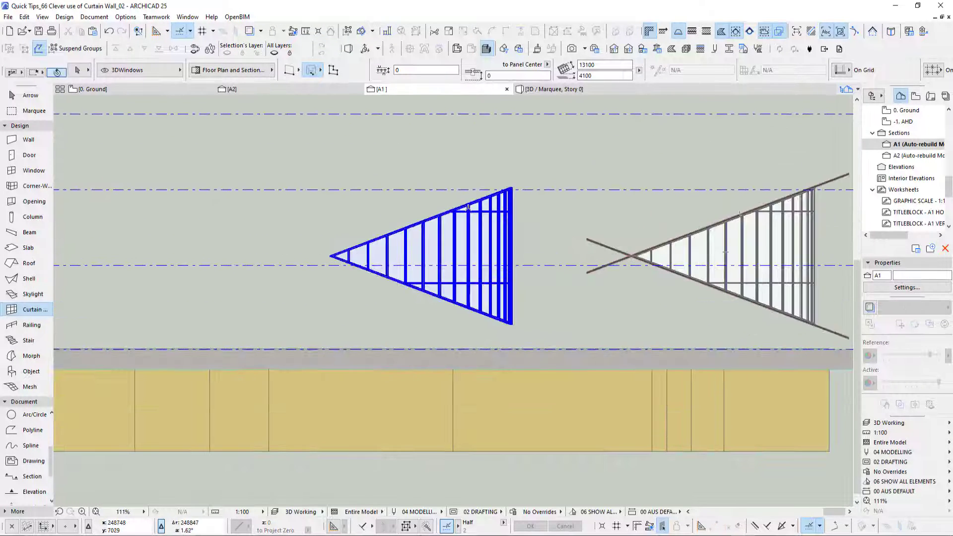
- Select the wedge-shaped cropped curtain wall in the A1 section
{"action": "left_click", "coordinate": [419, 255]}
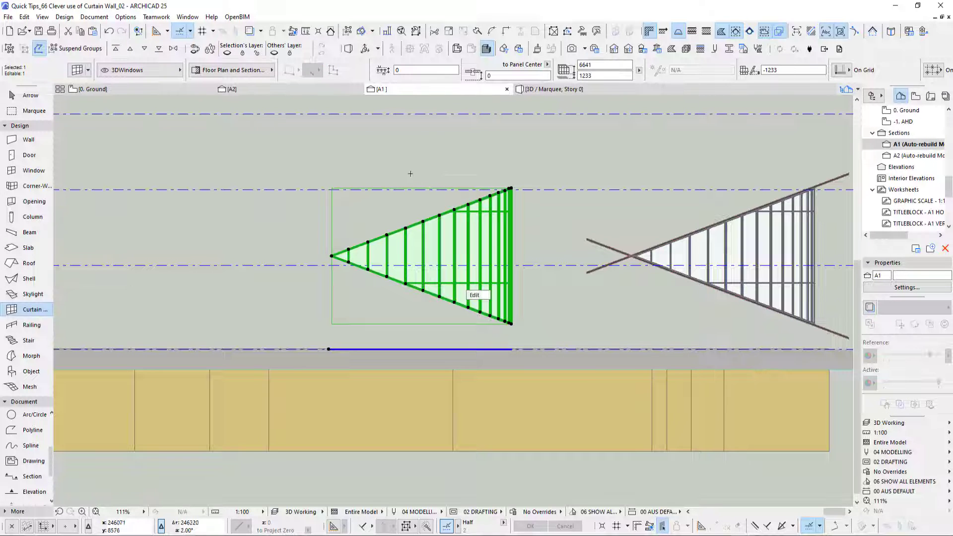
{"action": "mouse_move", "coordinate": [336, 179]}
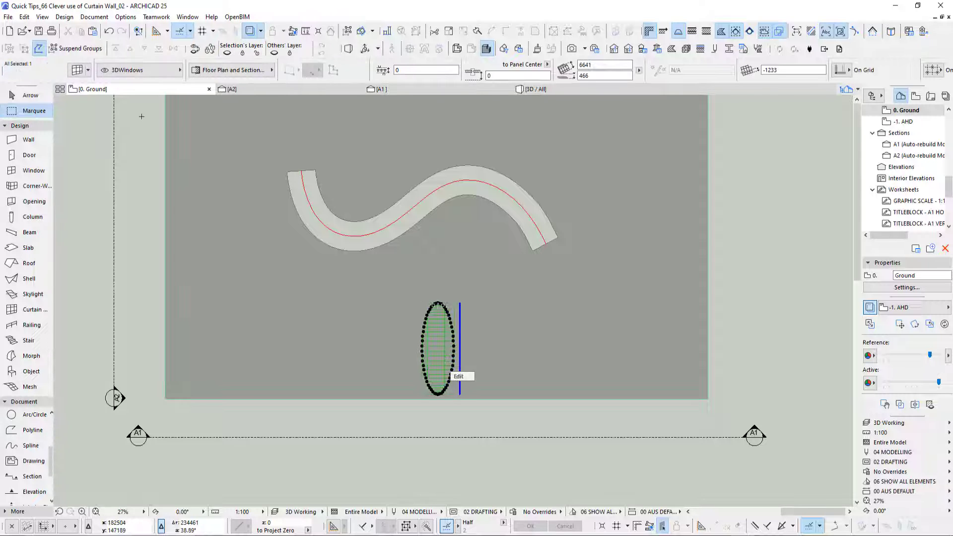
{"action": "left_click", "coordinate": [458, 376]}
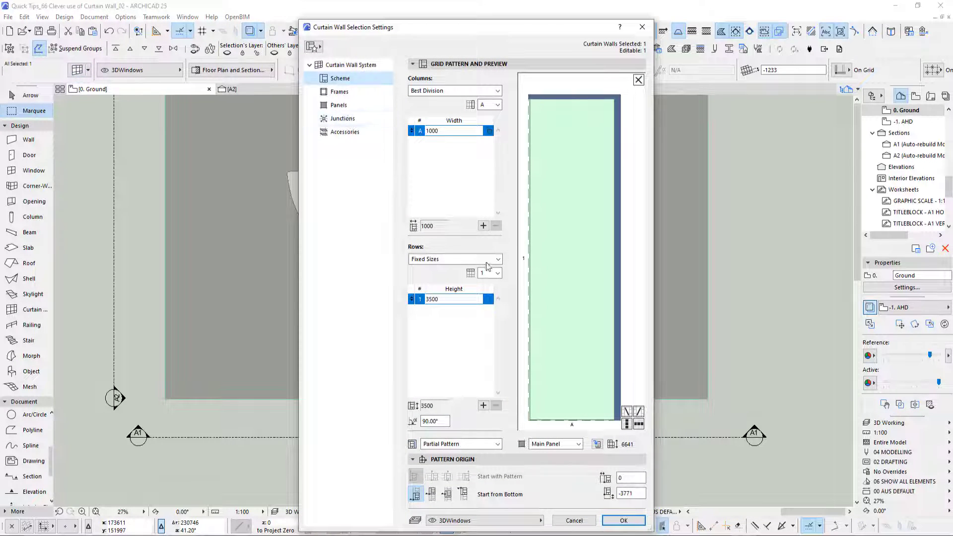
{"action": "left_click", "coordinate": [349, 65]}
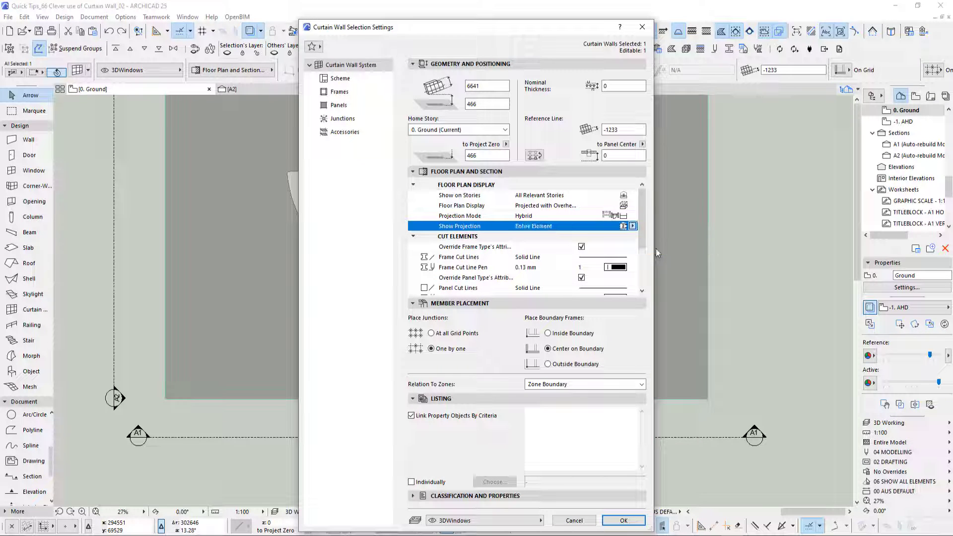
{"action": "left_click", "coordinate": [622, 520]}
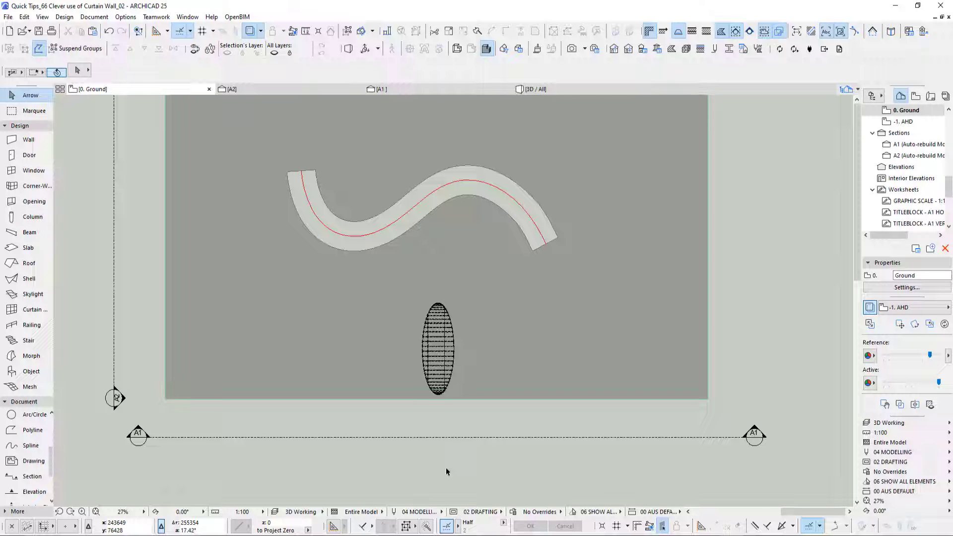
{"action": "mouse_move", "coordinate": [261, 414]}
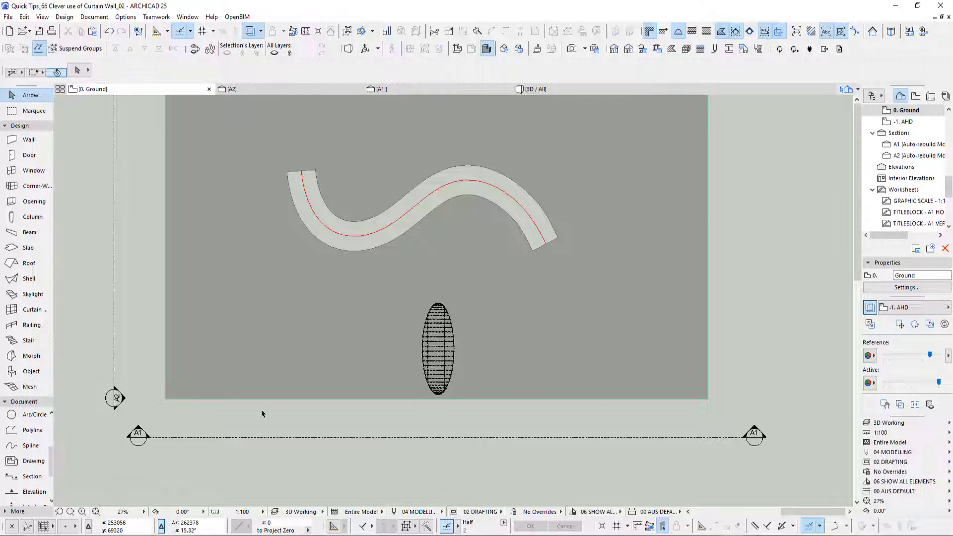
- Give the elliptical curtain wall 2200 best-division rows with the pattern starting from bottom 0
{"action": "left_click", "coordinate": [438, 349]}
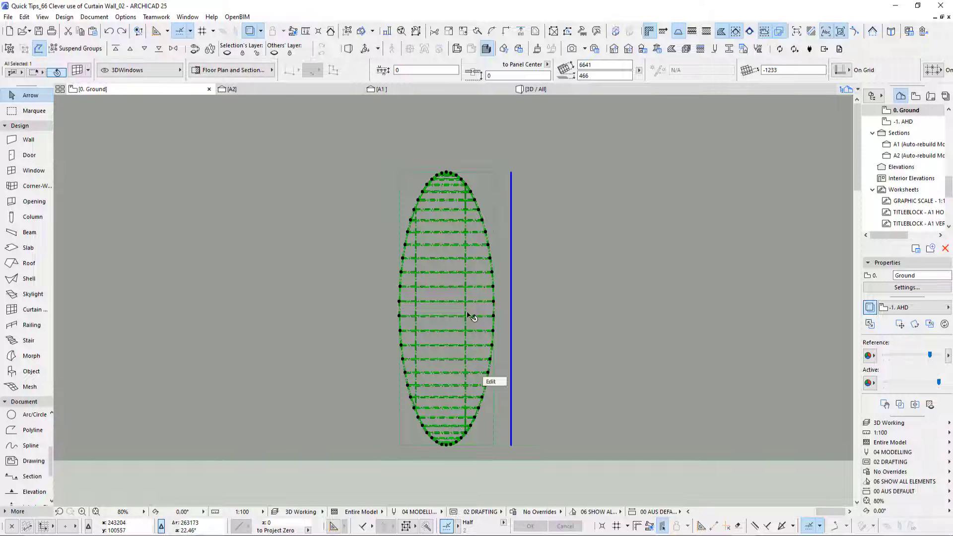
{"action": "mouse_move", "coordinate": [555, 279]}
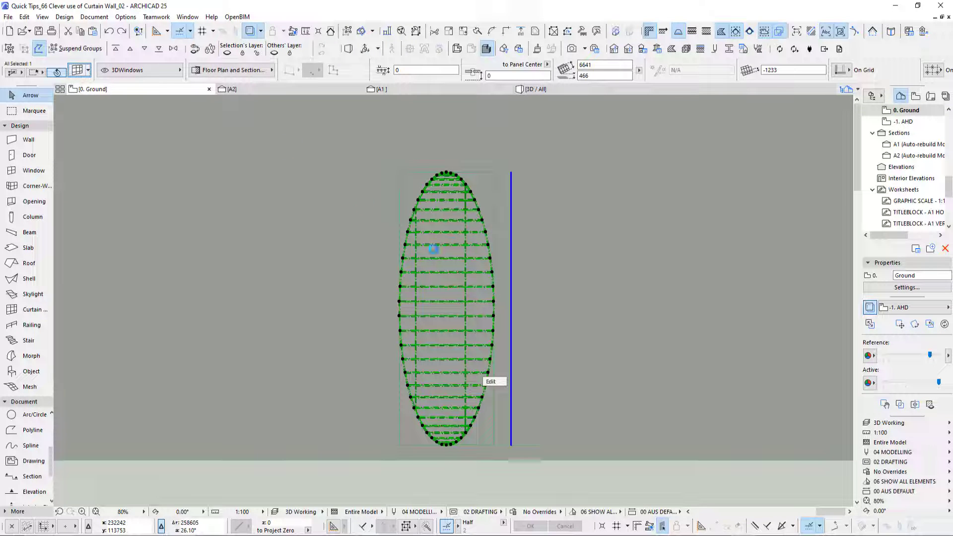
{"action": "left_click", "coordinate": [491, 381]}
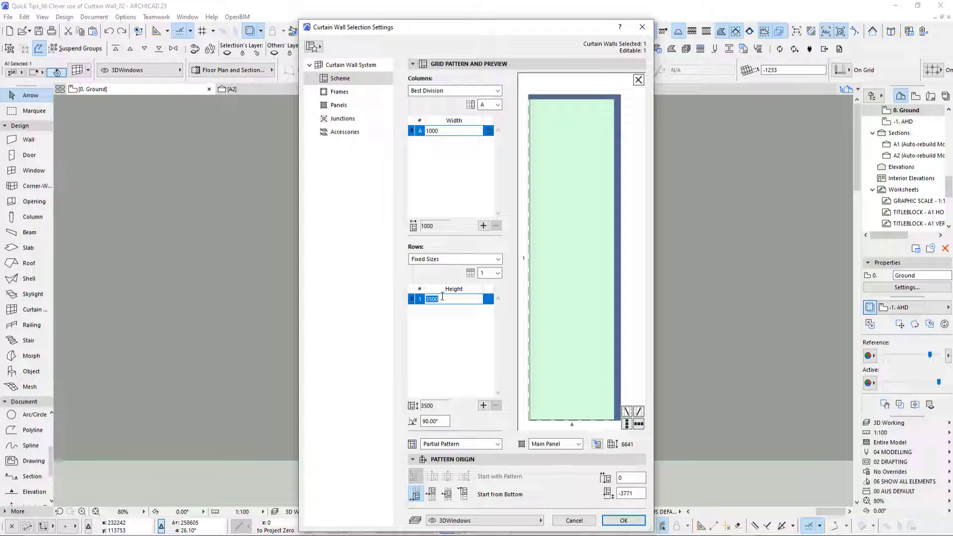
{"action": "type", "text": "2200"}
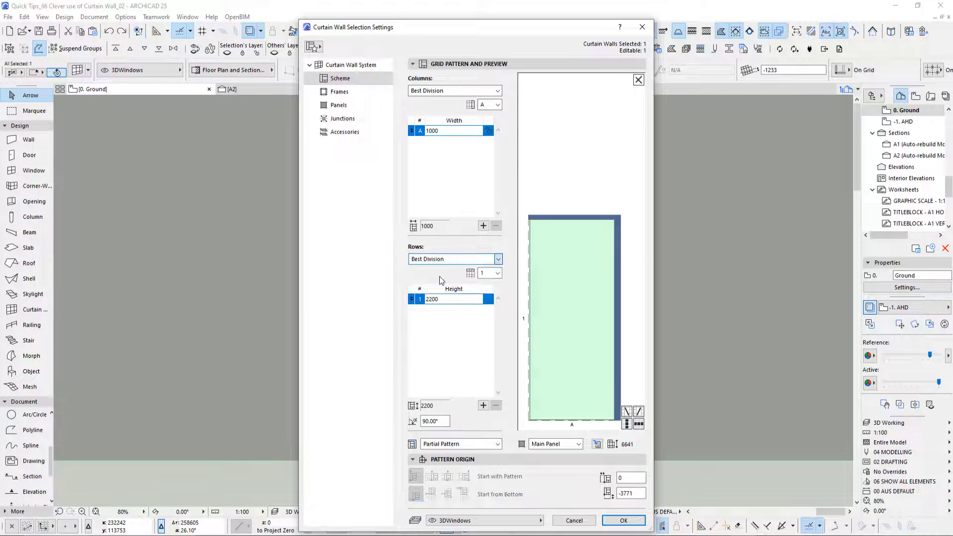
{"action": "left_click", "coordinate": [623, 520]}
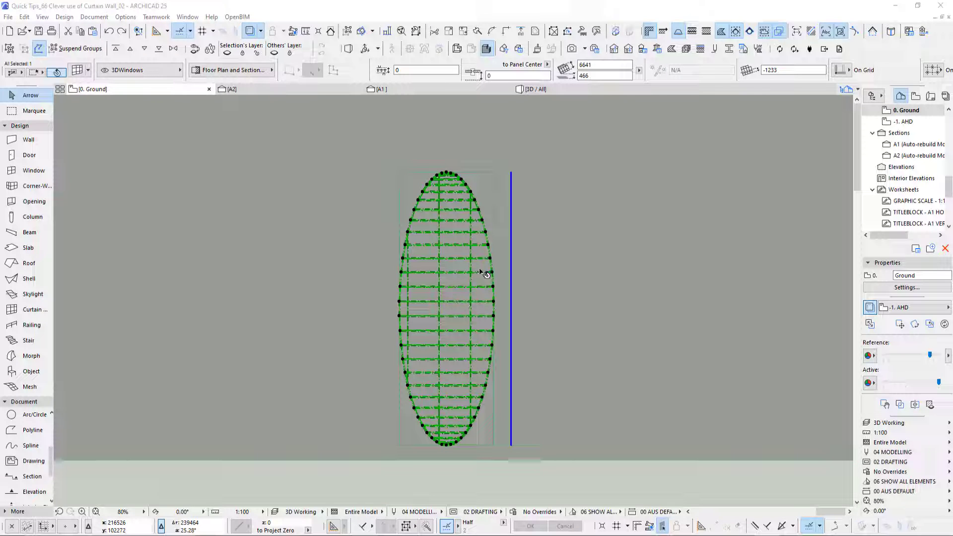
{"action": "mouse_move", "coordinate": [544, 242]}
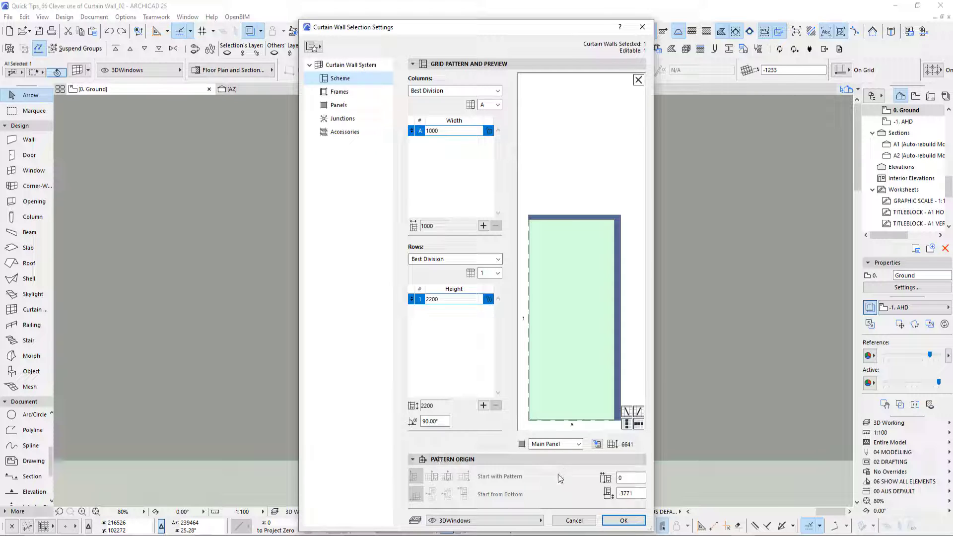
{"action": "left_click", "coordinate": [629, 493]}
{"action": "type", "text": "0"}
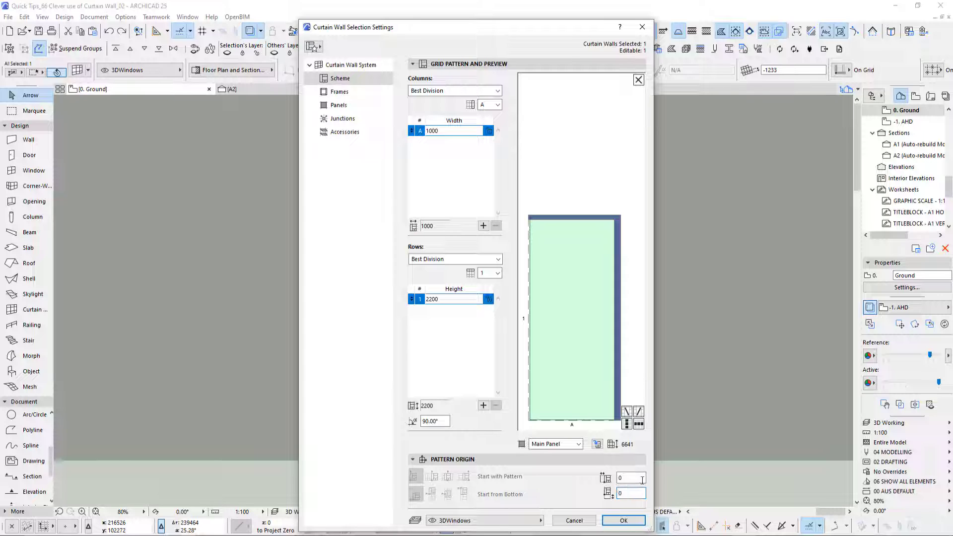
{"action": "left_click", "coordinate": [630, 477]}
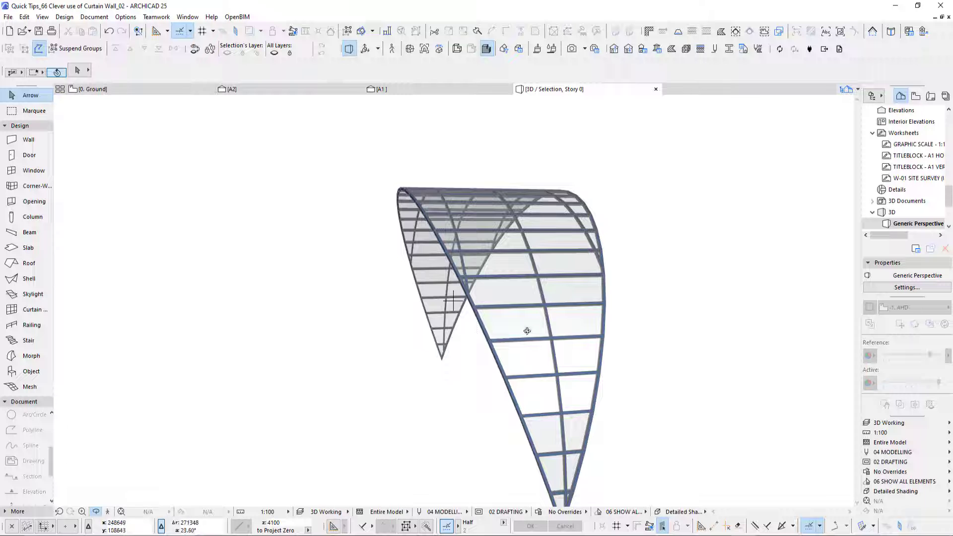
{"action": "left_click_drag", "start_coordinate": [526, 330], "coordinate": [361, 321]}
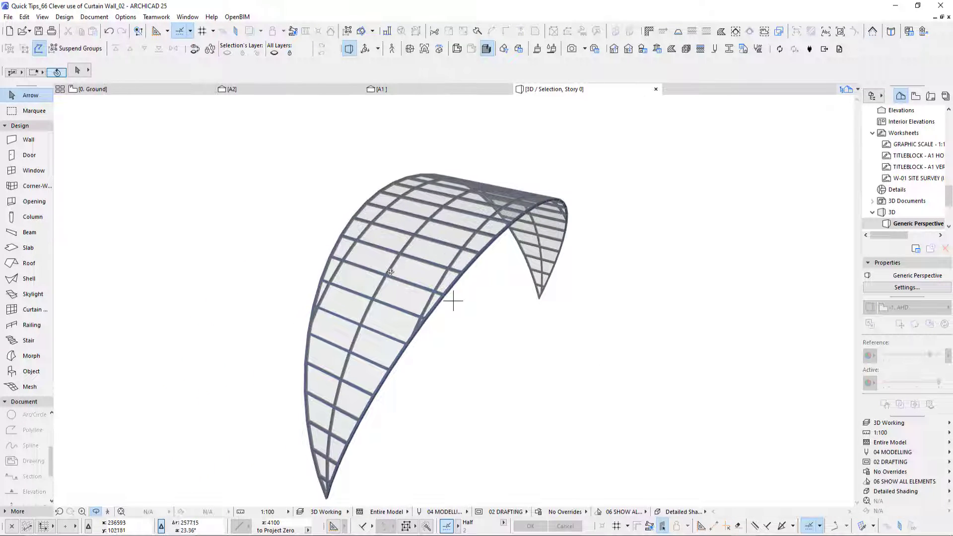
{"action": "left_click_drag", "start_coordinate": [453, 301], "coordinate": [383, 334]}
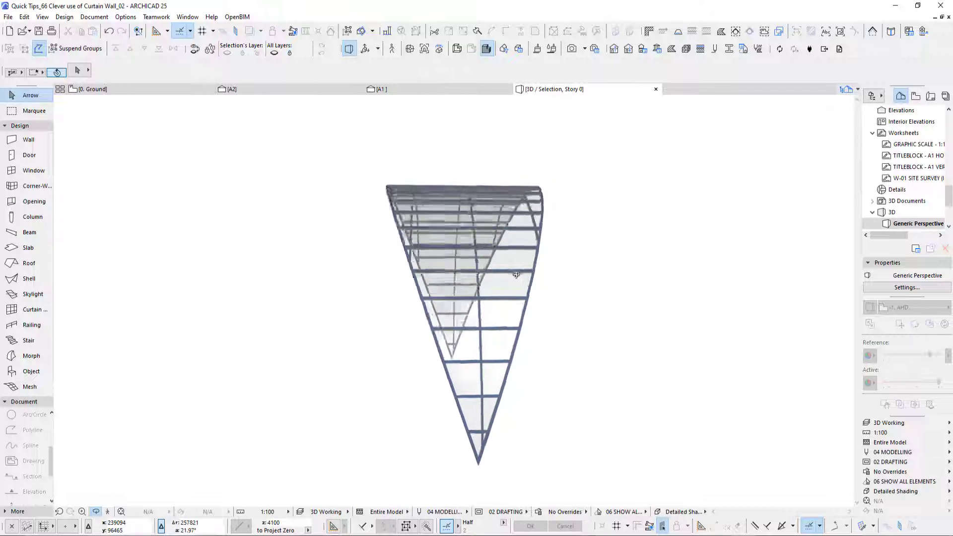
{"action": "left_click_drag", "start_coordinate": [516, 274], "coordinate": [448, 307]}
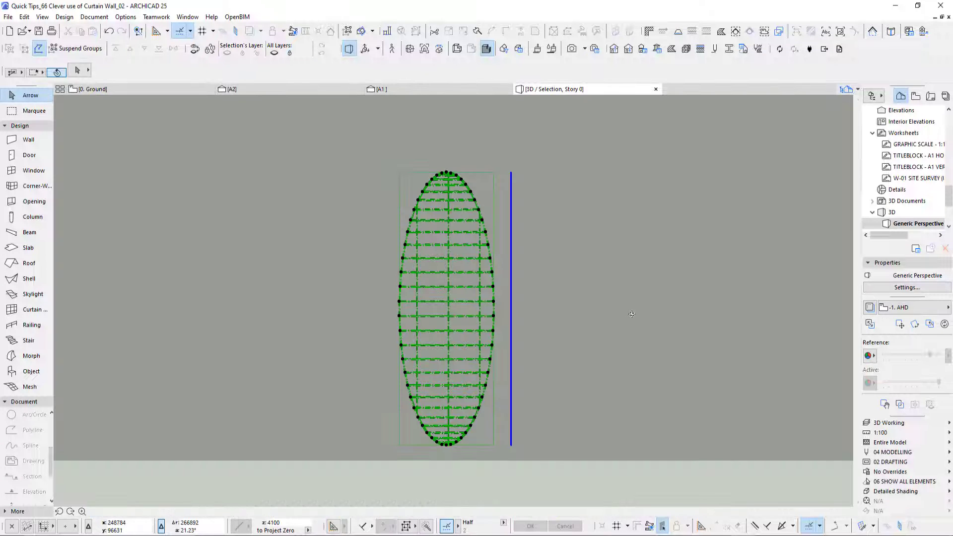
- Return to the plan and draw a line across the S-shaped slab path at the curtain wall's start
{"action": "left_click", "coordinate": [91, 89]}
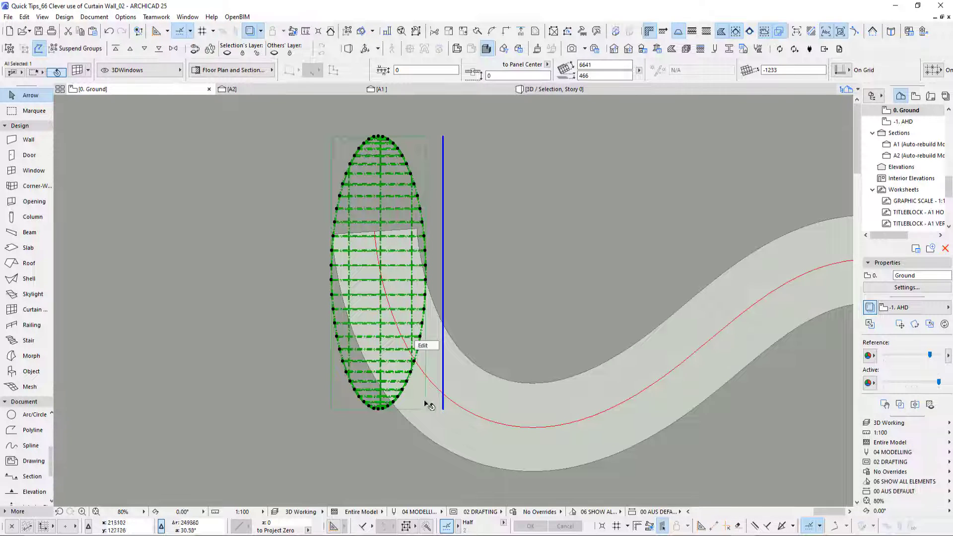
{"action": "mouse_move", "coordinate": [516, 243]}
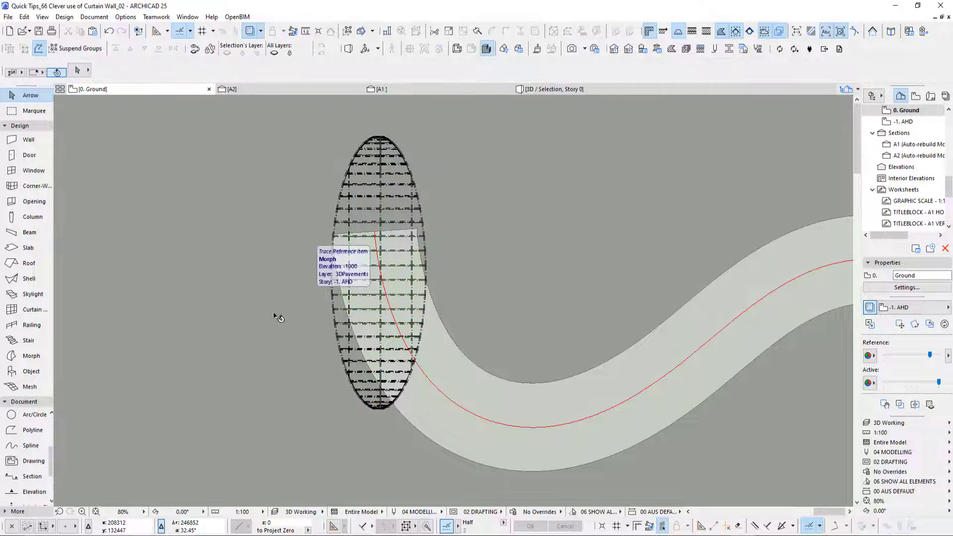
{"action": "mouse_move", "coordinate": [32, 429]}
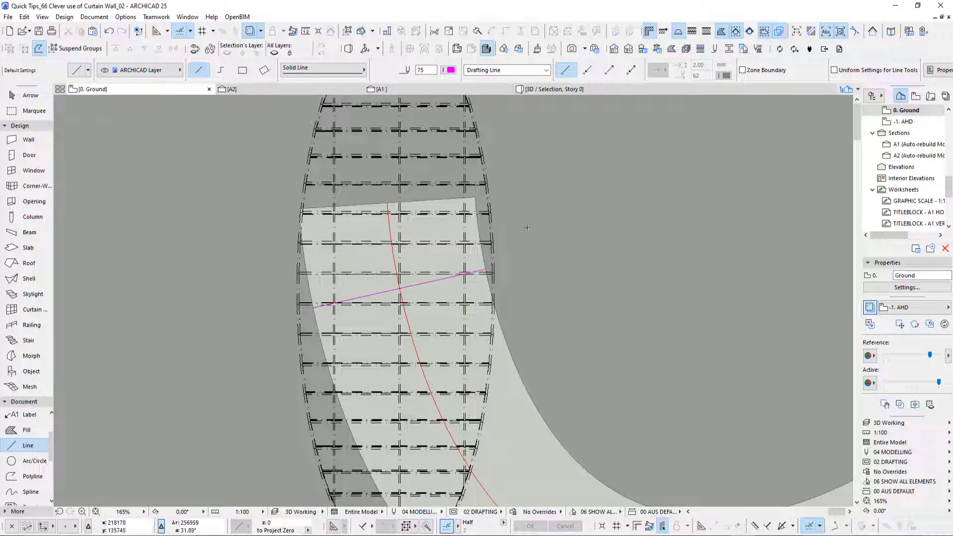
{"action": "left_click", "coordinate": [395, 274]}
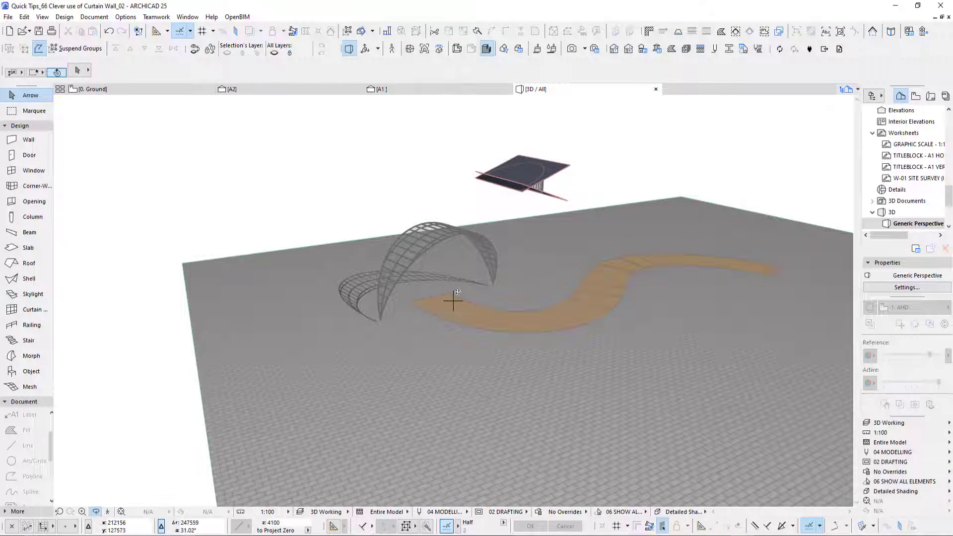
{"action": "left_click_drag", "start_coordinate": [456, 294], "coordinate": [755, 255]}
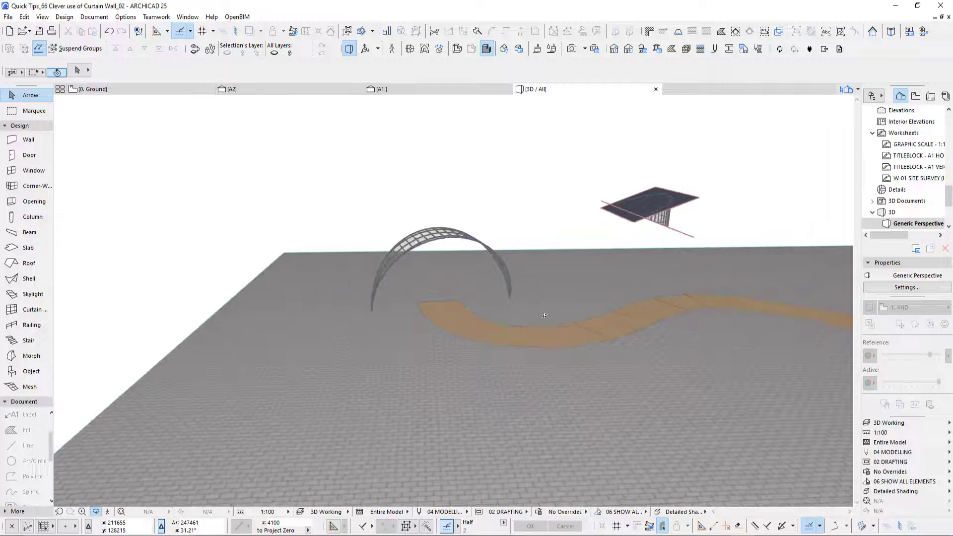
{"action": "left_click_drag", "start_coordinate": [543, 315], "coordinate": [367, 367]}
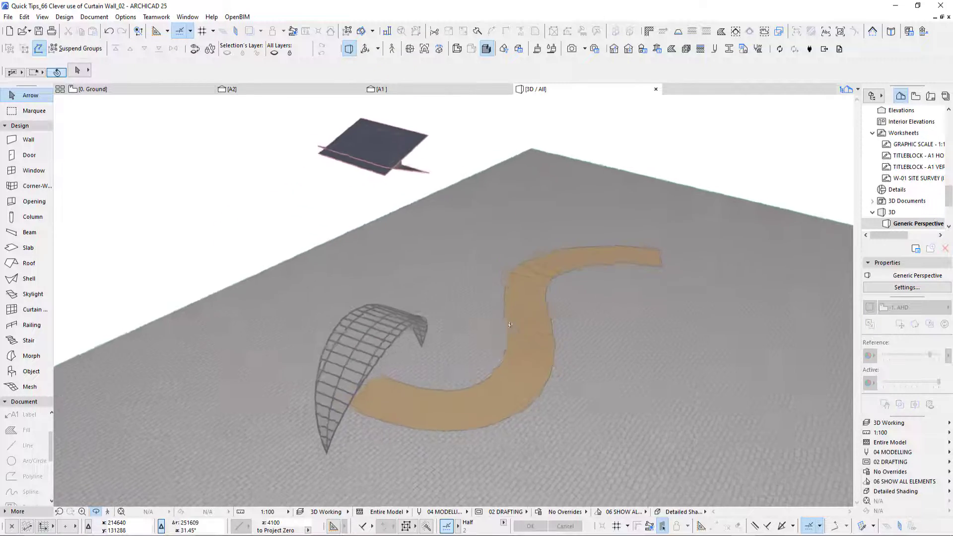
{"action": "left_click_drag", "start_coordinate": [509, 326], "coordinate": [405, 303]}
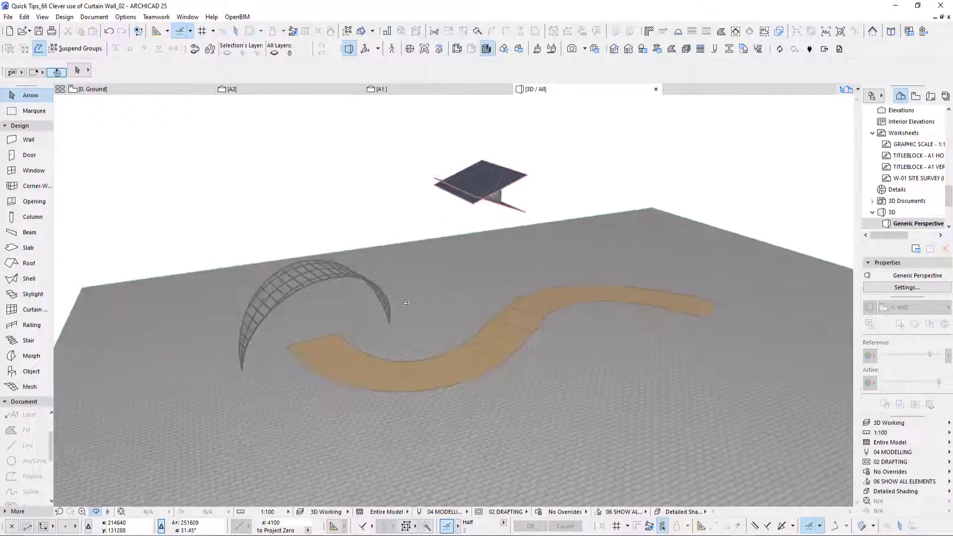
{"action": "left_click_drag", "start_coordinate": [406, 303], "coordinate": [389, 321]}
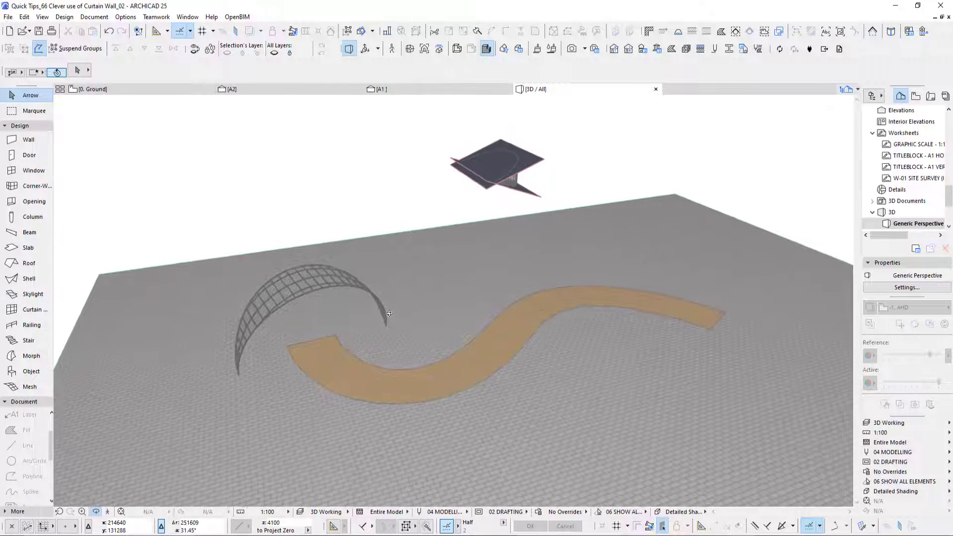
{"action": "left_click_drag", "start_coordinate": [389, 313], "coordinate": [616, 275]}
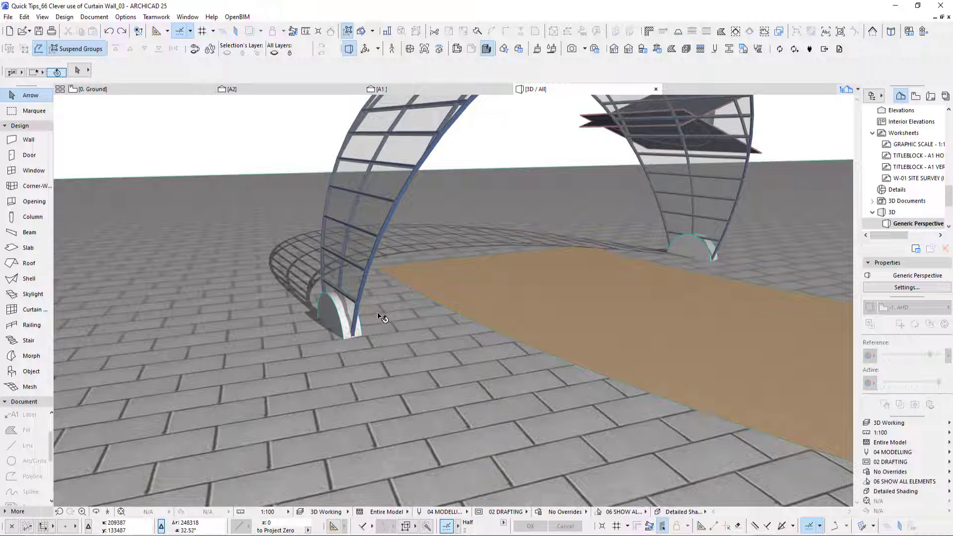
{"action": "left_click_drag", "start_coordinate": [380, 317], "coordinate": [528, 351]}
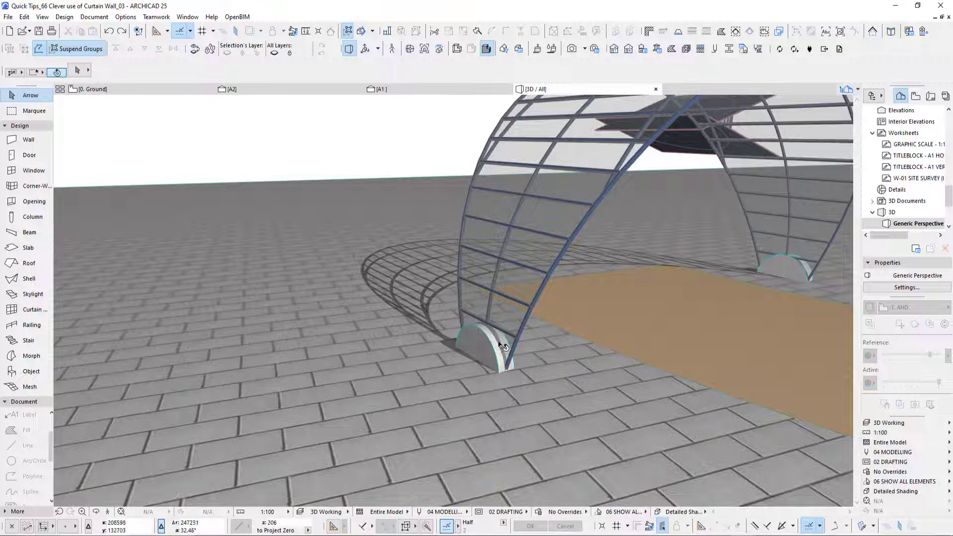
{"action": "left_click_drag", "start_coordinate": [501, 343], "coordinate": [652, 347]}
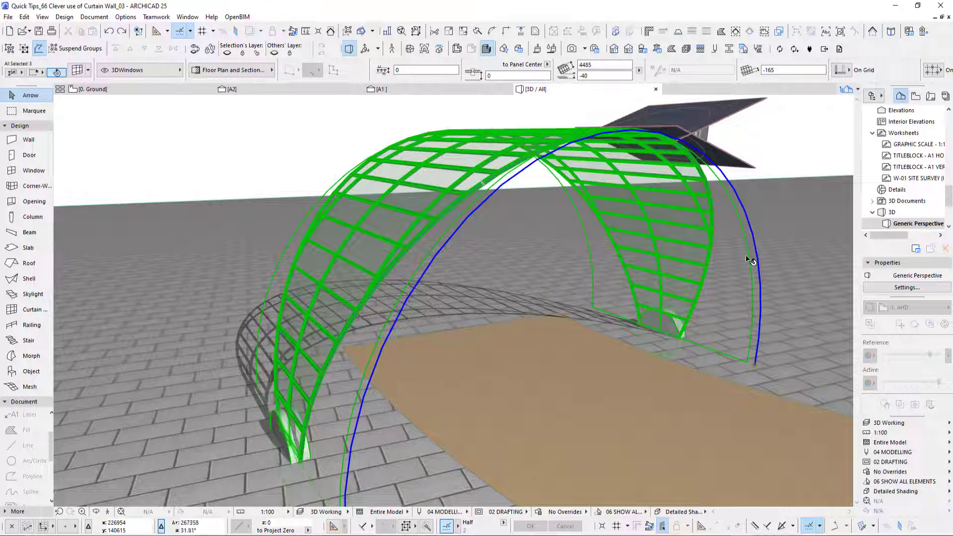
- Select the curved S-shaped wall on the ground floor plan, check it in 3D, and hide its layer
{"action": "left_click", "coordinate": [91, 89]}
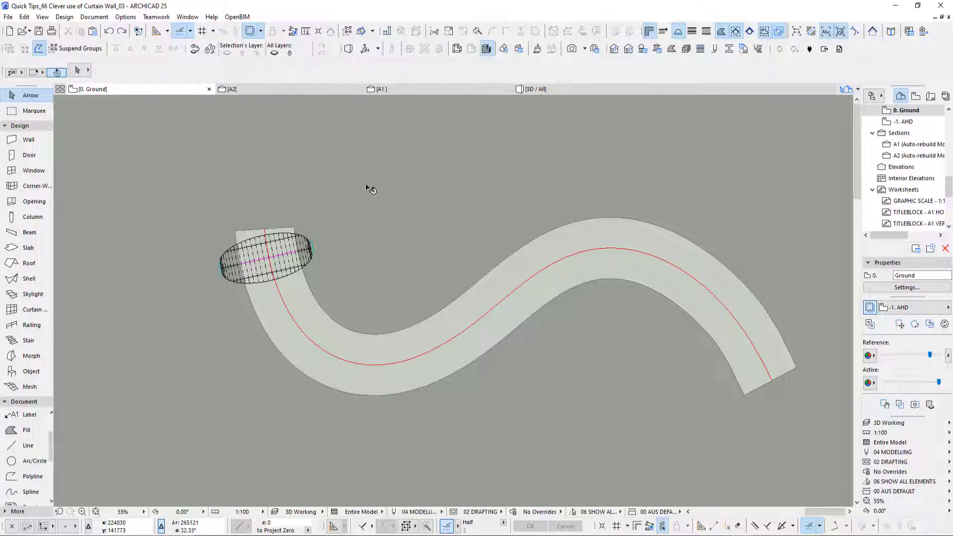
{"action": "left_click", "coordinate": [264, 255]}
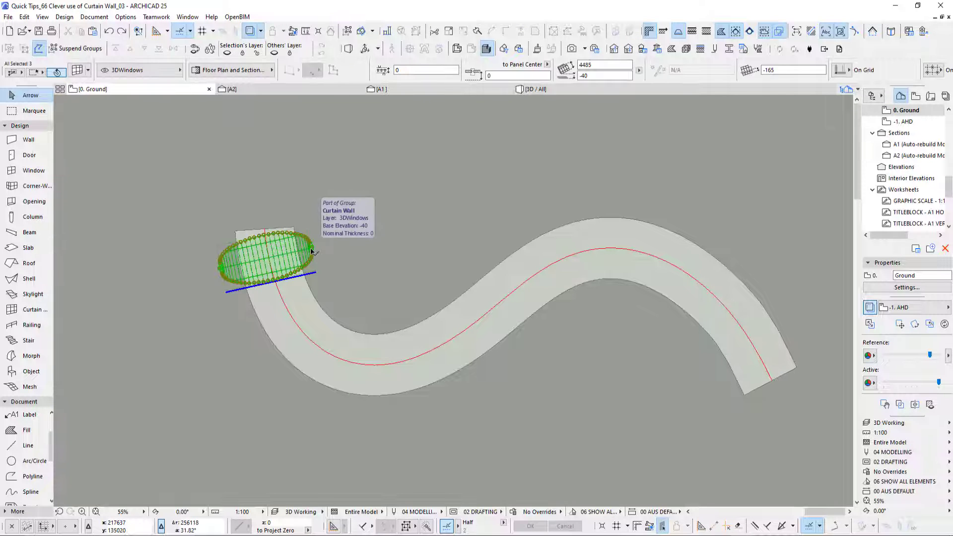
{"action": "mouse_move", "coordinate": [294, 169]}
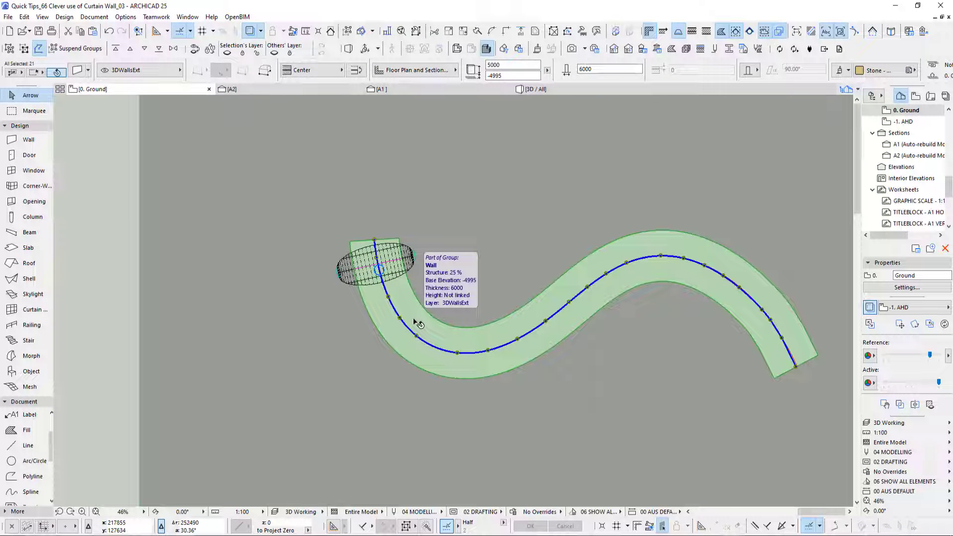
{"action": "left_click", "coordinate": [531, 88]}
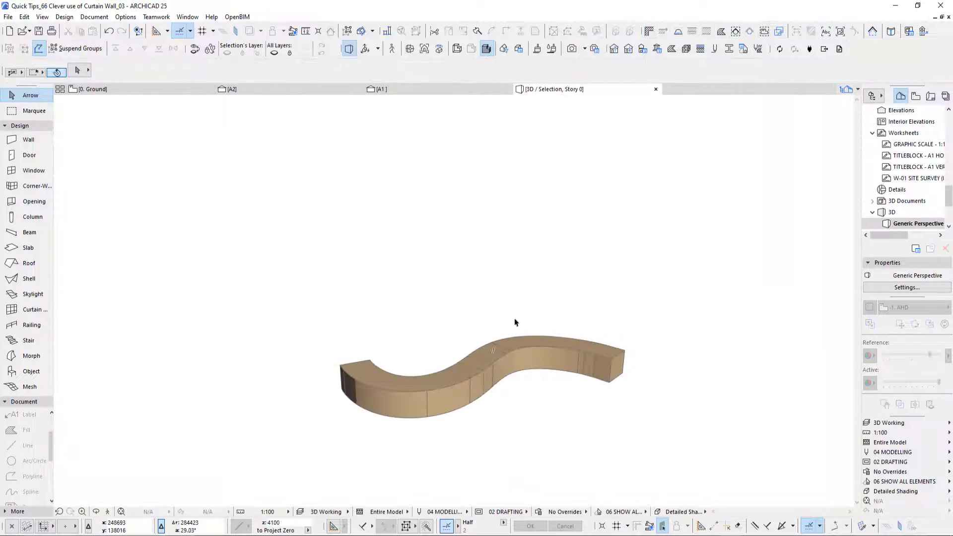
{"action": "left_click", "coordinate": [92, 89]}
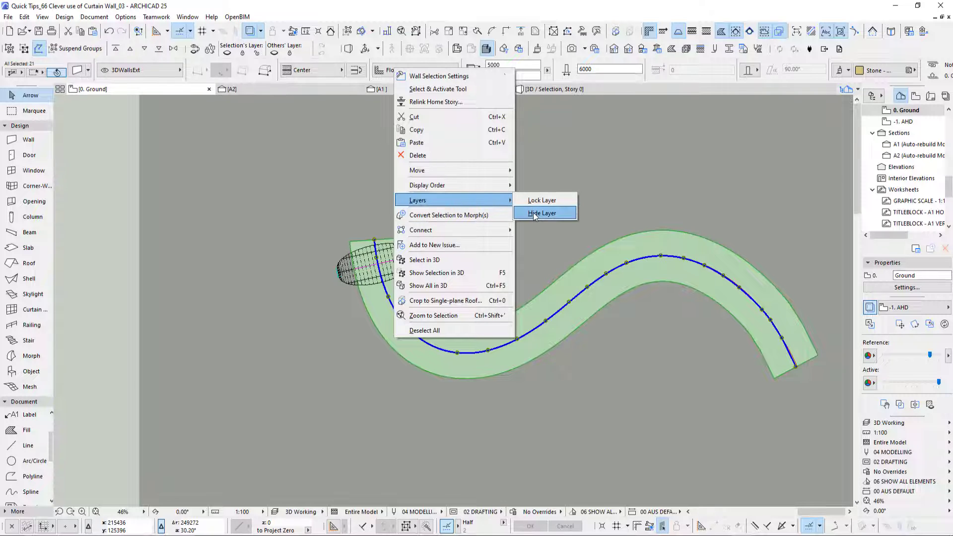
{"action": "left_click", "coordinate": [542, 212]}
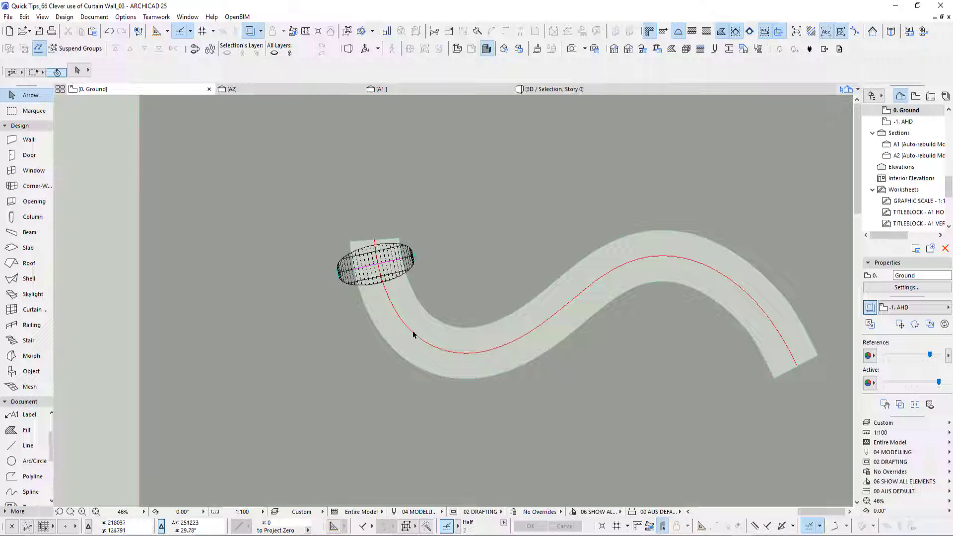
- Multiply the arch and foundation into eleven copies along the red spline with Rotate to Path
{"action": "left_click", "coordinate": [374, 264]}
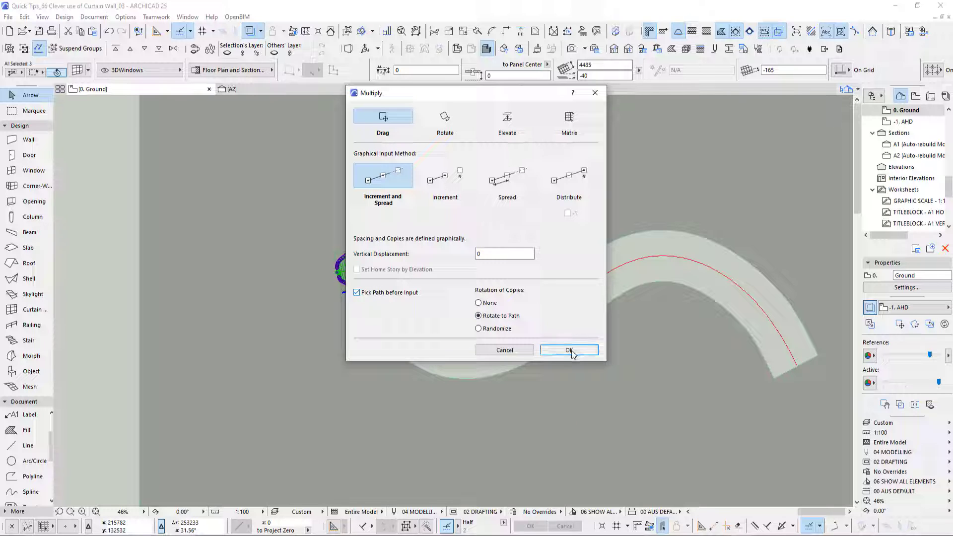
{"action": "left_click", "coordinate": [568, 351]}
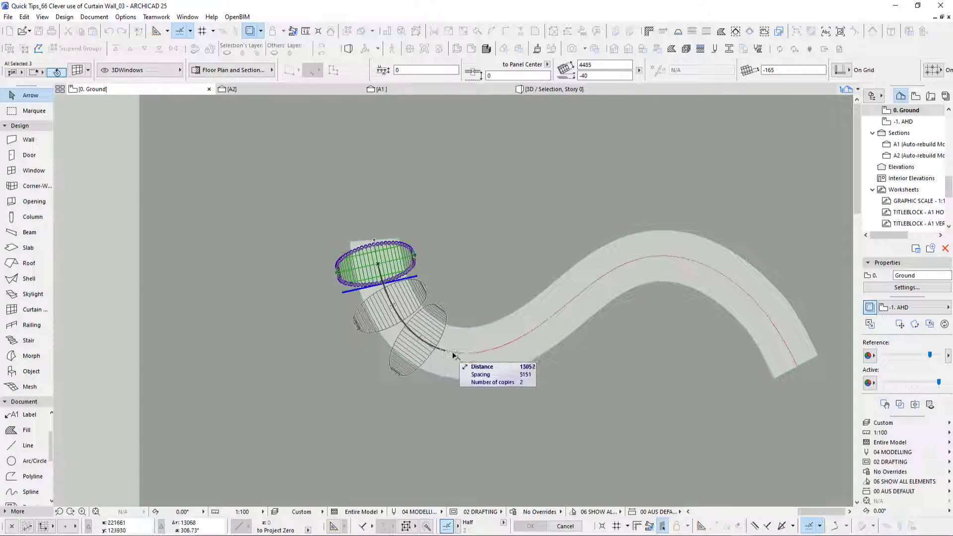
{"action": "left_click_drag", "start_coordinate": [455, 355], "coordinate": [572, 305]}
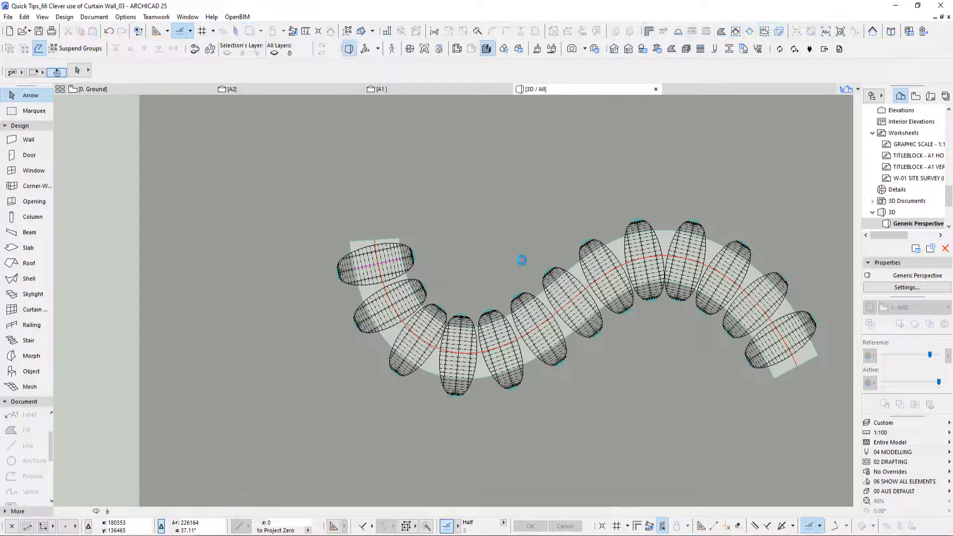
- Orbit the 3D view around the repeated arches and select one curtain wall
{"action": "left_click_drag", "start_coordinate": [521, 260], "coordinate": [485, 262]}
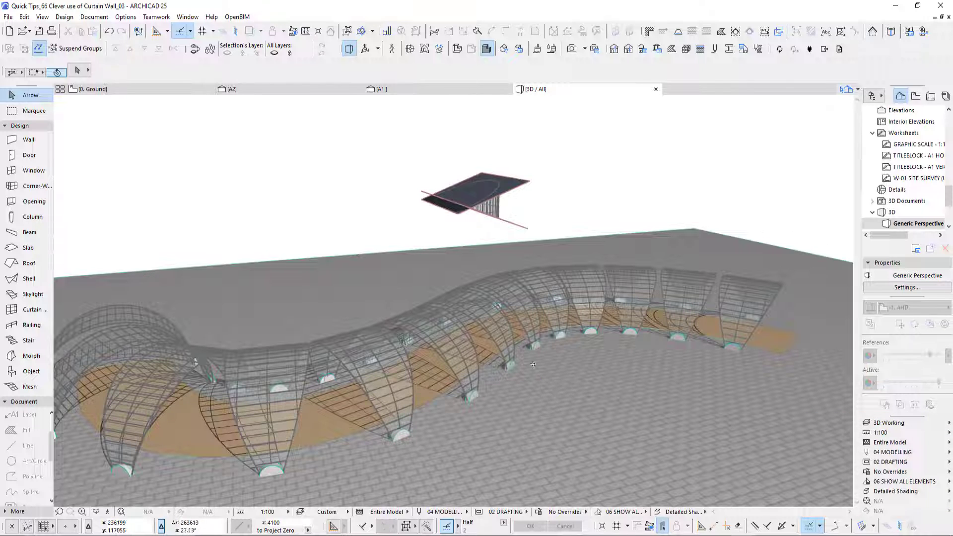
{"action": "left_click_drag", "start_coordinate": [533, 364], "coordinate": [215, 334]}
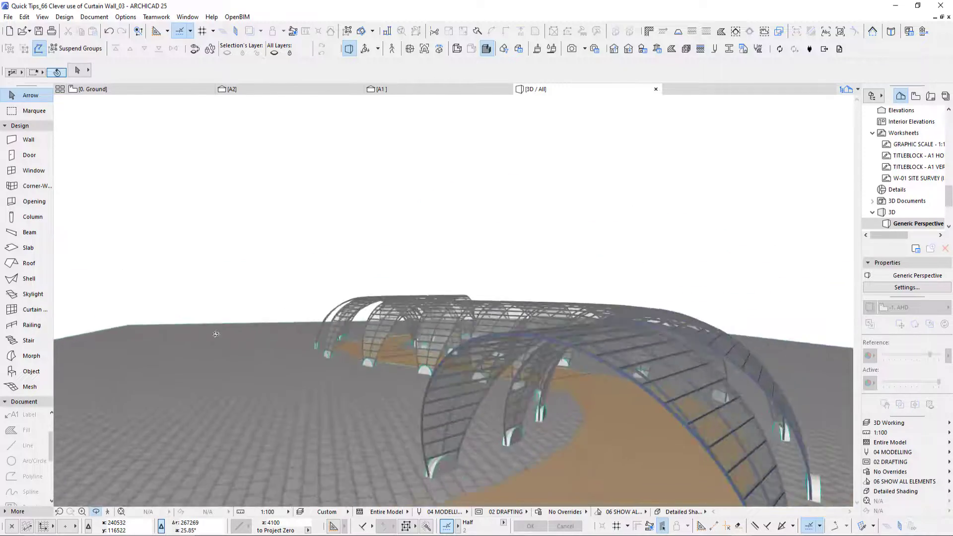
{"action": "left_click_drag", "start_coordinate": [215, 334], "coordinate": [583, 340]}
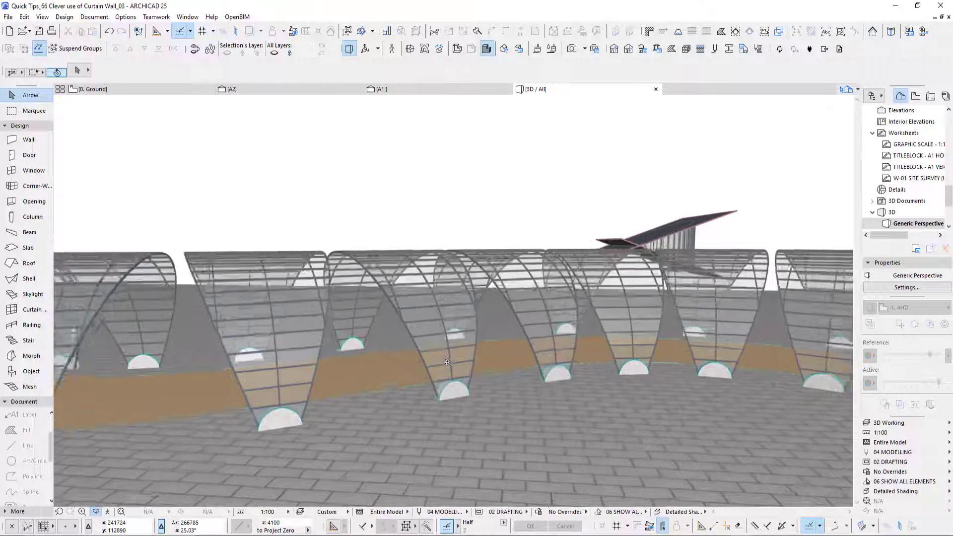
{"action": "left_click_drag", "start_coordinate": [446, 363], "coordinate": [439, 311]}
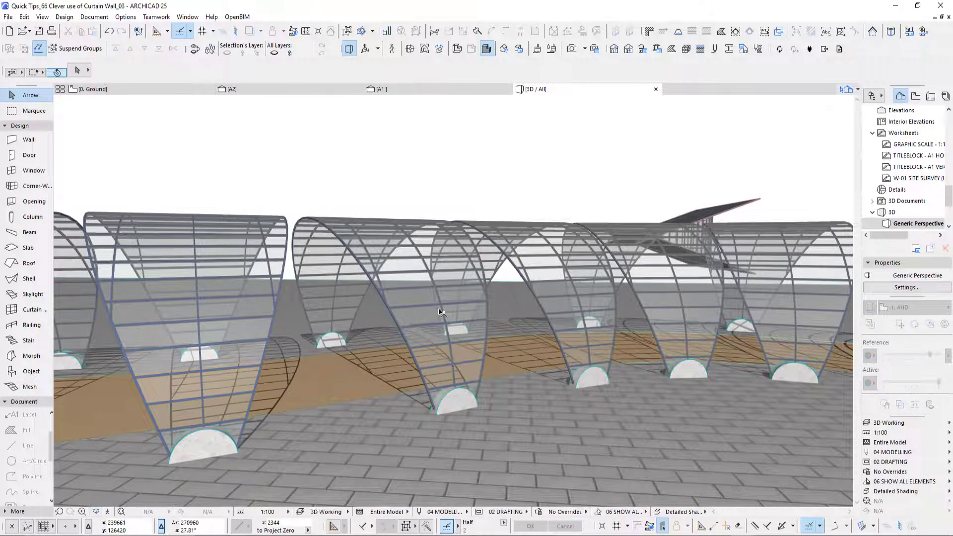
{"action": "left_click", "coordinate": [441, 311]}
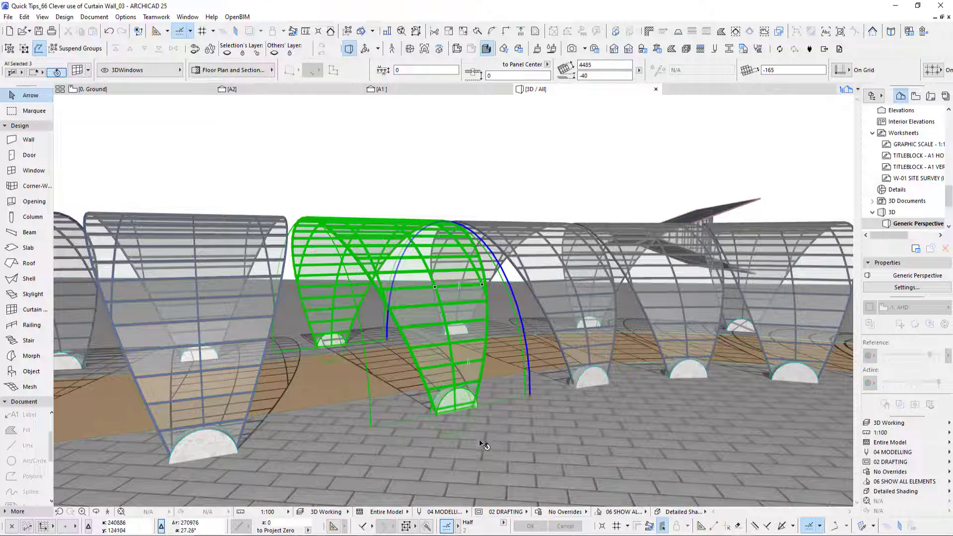
- Rotate one arch with its morph in 3D about its base so it leans sideways
{"action": "left_click_drag", "start_coordinate": [483, 444], "coordinate": [431, 401]}
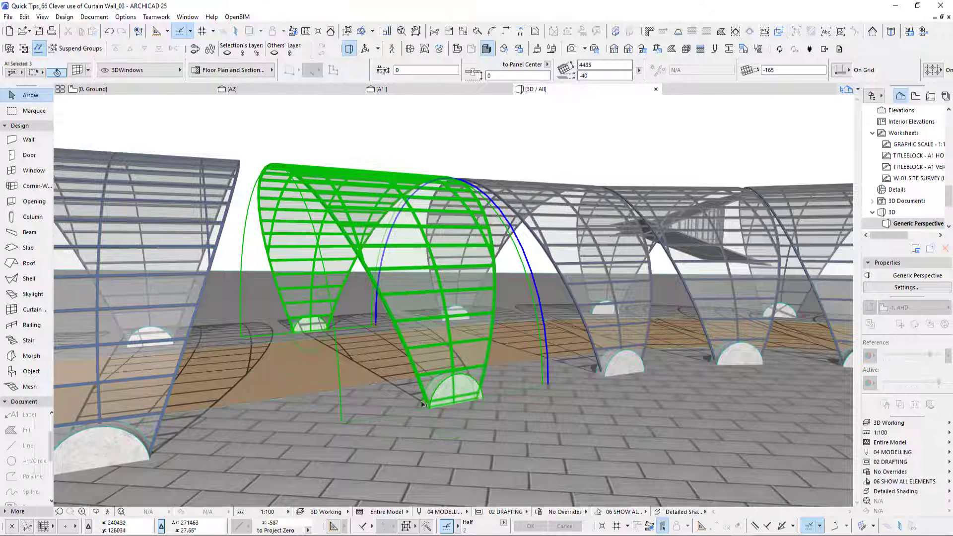
{"action": "mouse_move", "coordinate": [475, 248]}
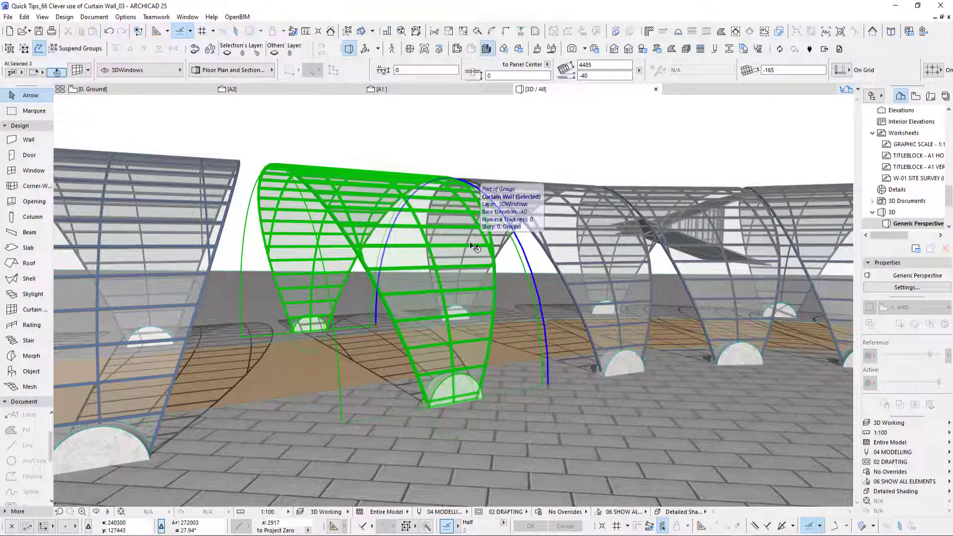
{"action": "left_click", "coordinate": [24, 17]}
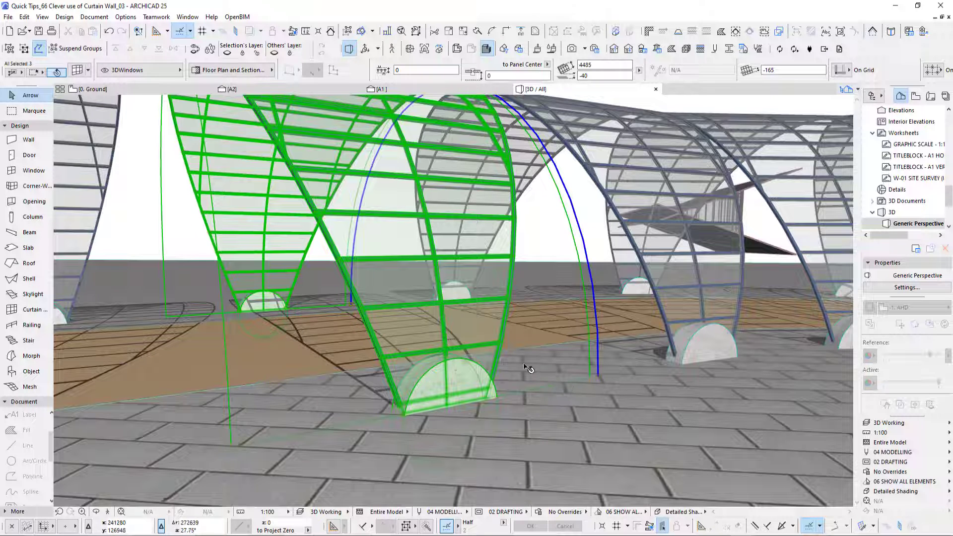
{"action": "left_click", "coordinate": [79, 48]}
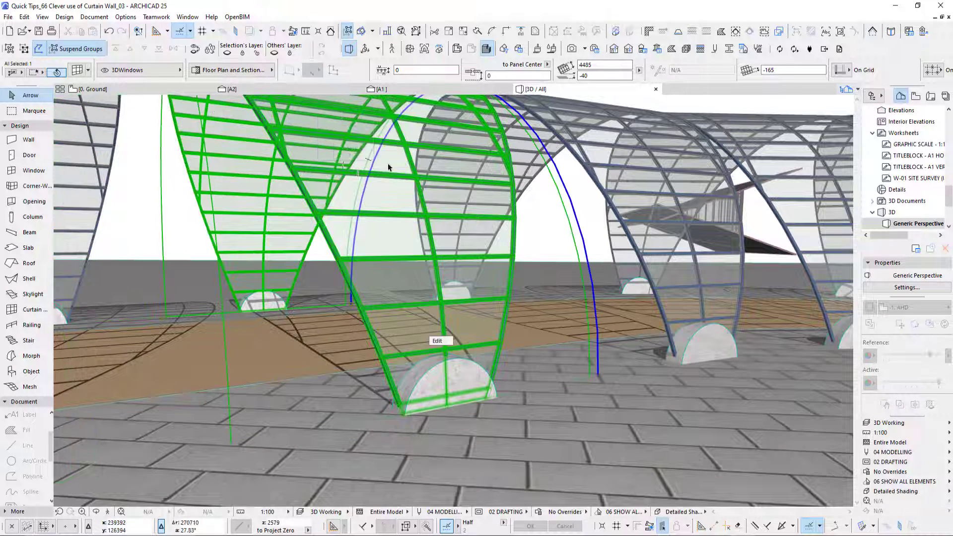
{"action": "left_click", "coordinate": [24, 17]}
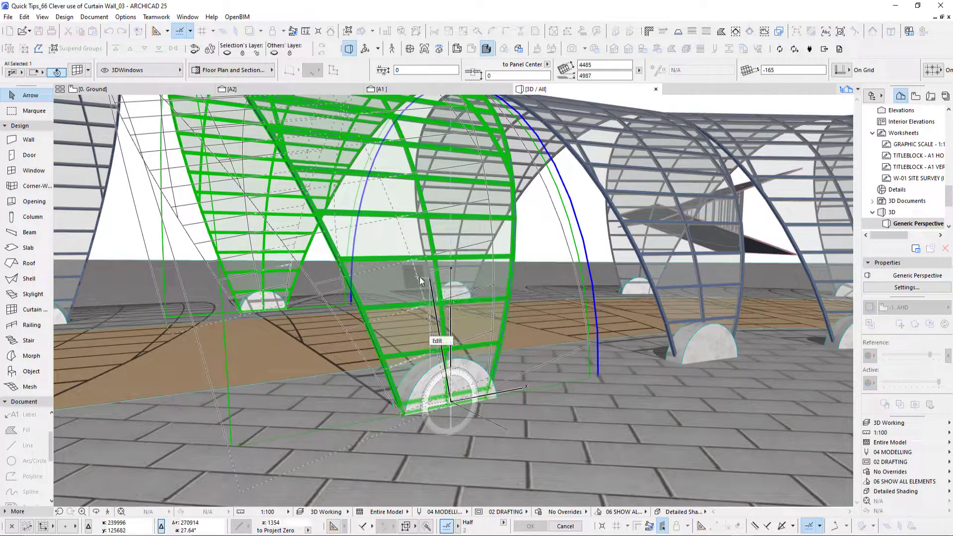
{"action": "left_click_drag", "start_coordinate": [426, 280], "coordinate": [507, 356]}
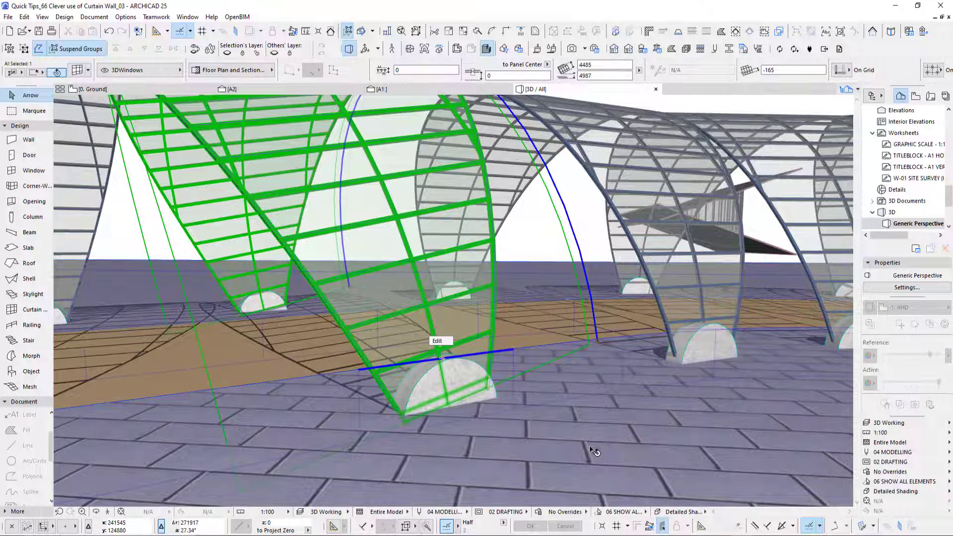
{"action": "mouse_move", "coordinate": [629, 446]}
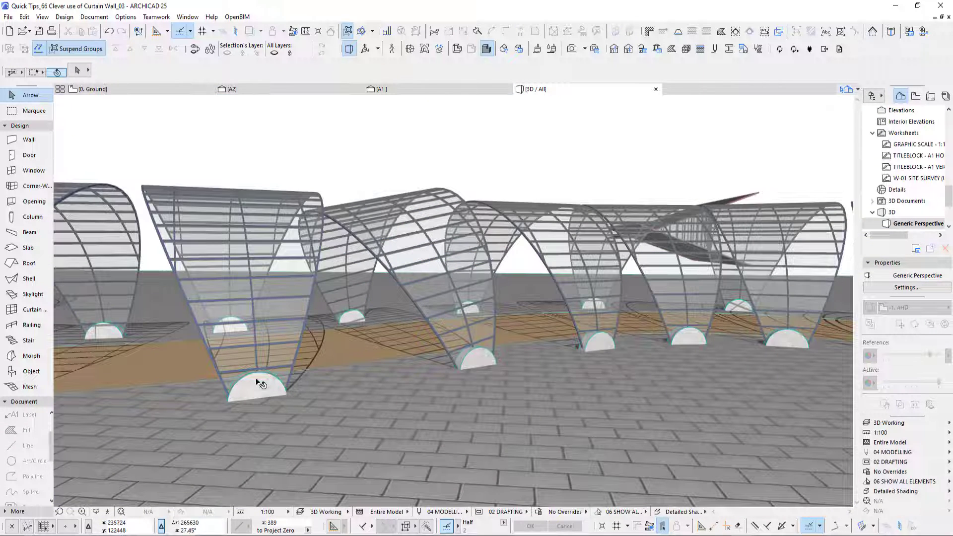
- Reselect the tilted arch via Edit > Move and switch back to the Ground floor plan
{"action": "left_click", "coordinate": [255, 386]}
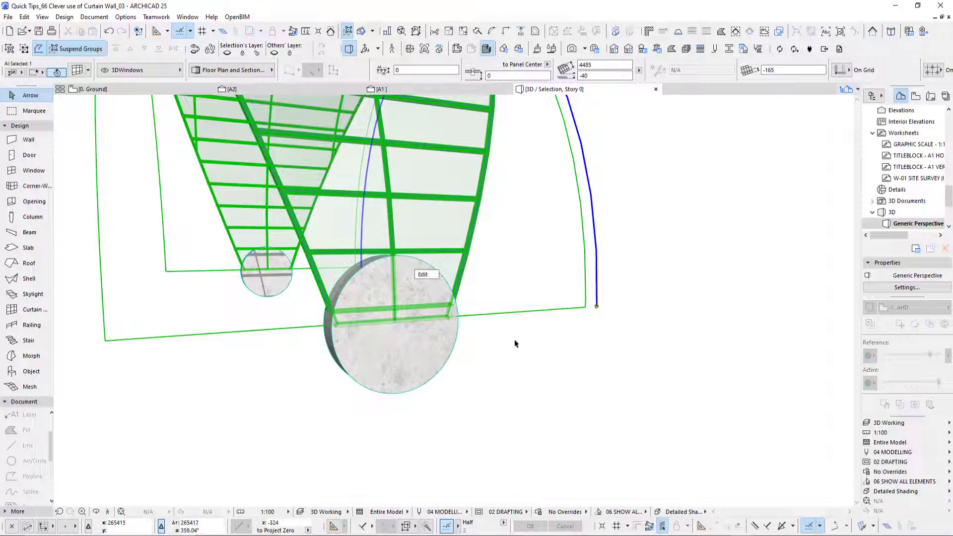
{"action": "left_click", "coordinate": [24, 17]}
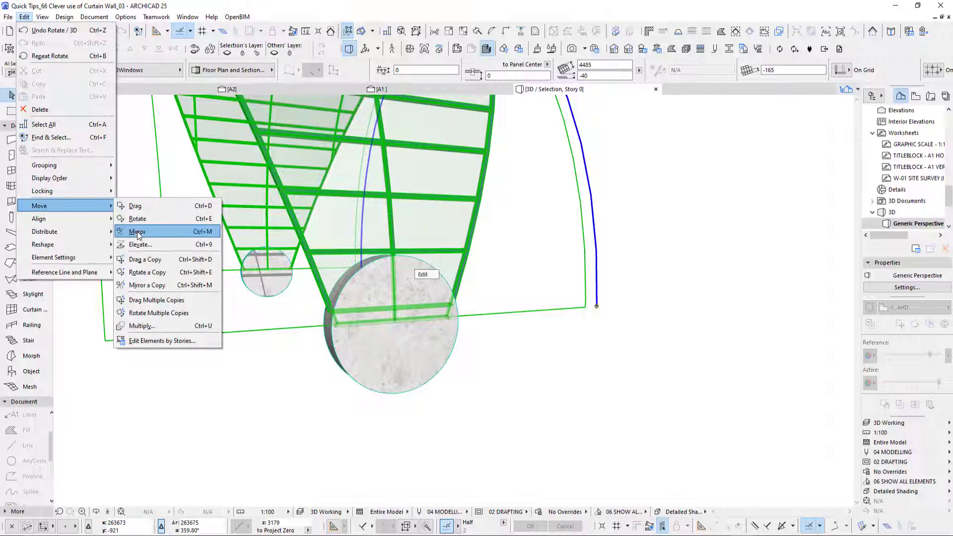
{"action": "left_click", "coordinate": [137, 231]}
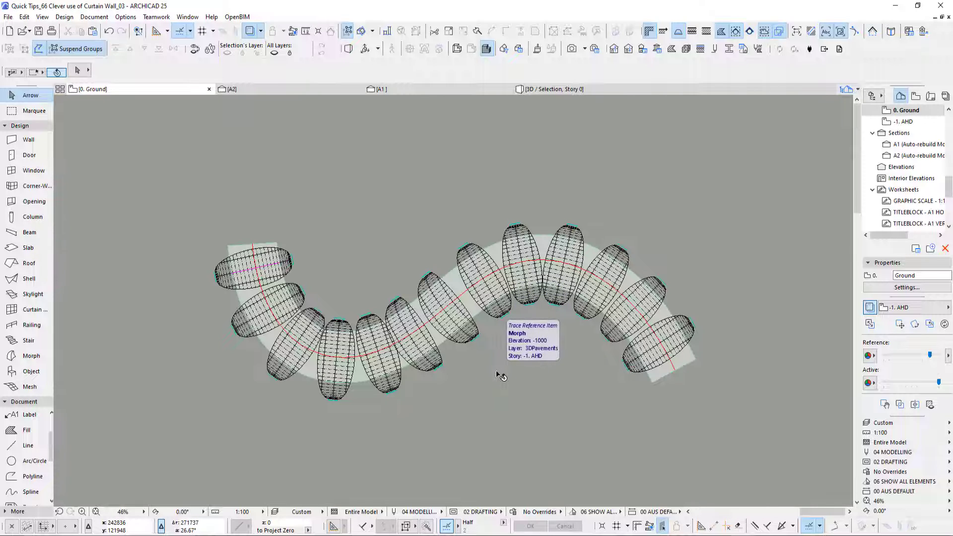
{"action": "mouse_move", "coordinate": [427, 336]}
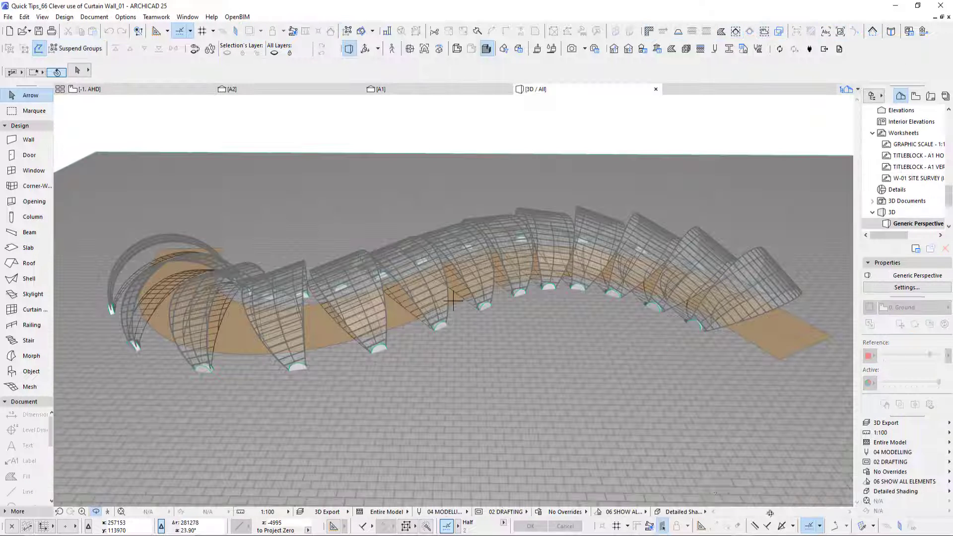
- Orbit the finished model to view the twisting arches from the side and above
{"action": "left_click_drag", "start_coordinate": [452, 301], "coordinate": [467, 250]}
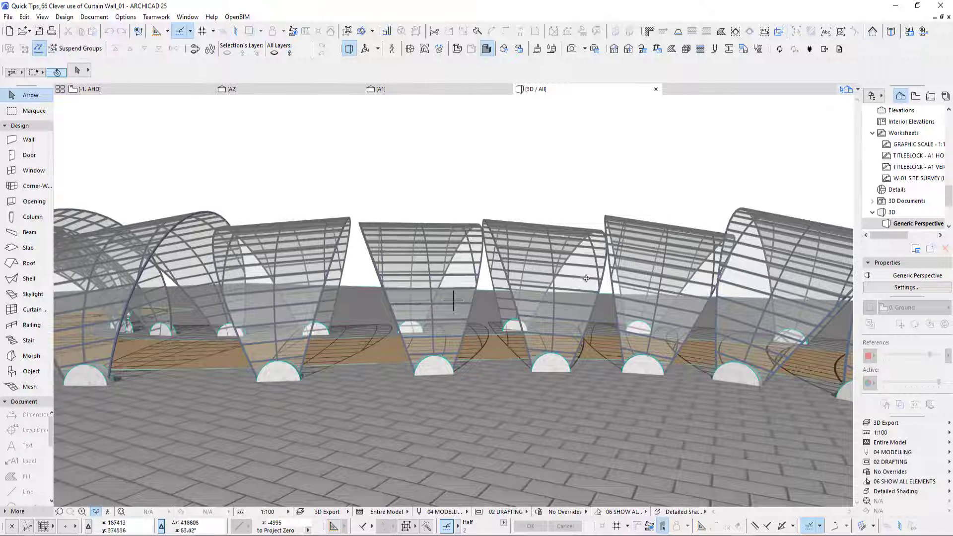
{"action": "left_click_drag", "start_coordinate": [587, 278], "coordinate": [553, 373]}
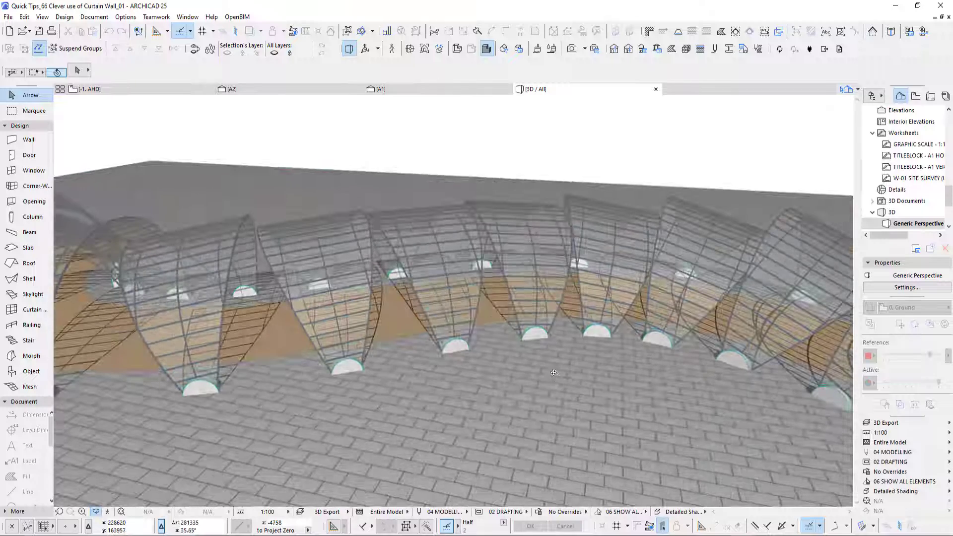